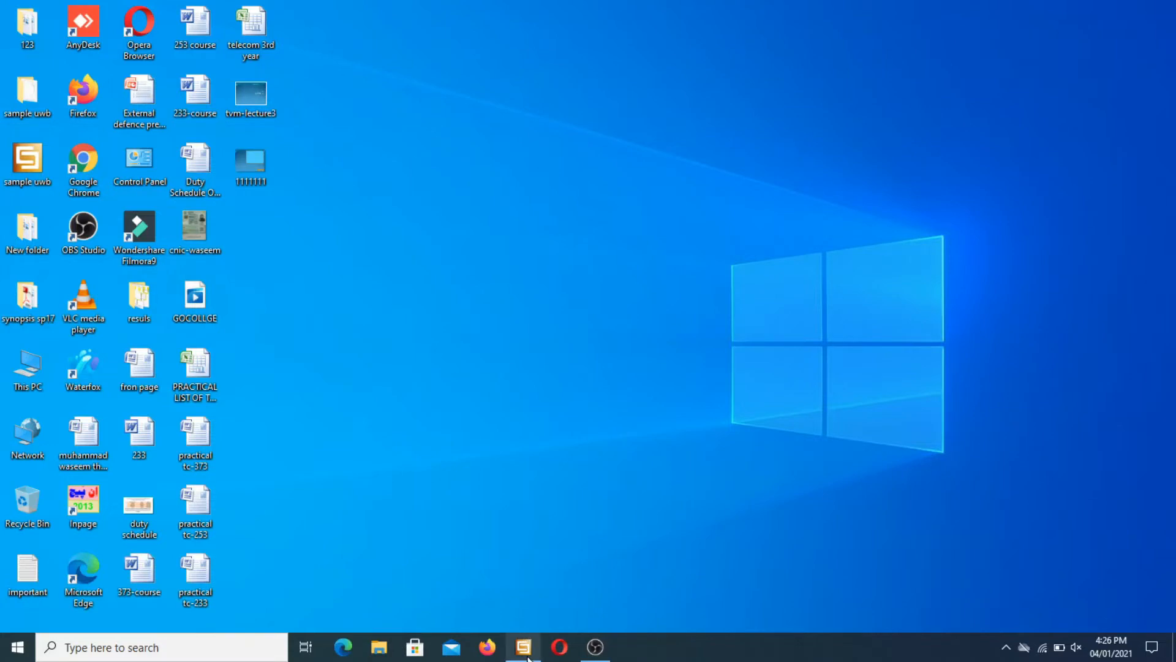
# Restore the 'sample uwb' CST project window from the taskbar.
pyautogui.click(523, 647)
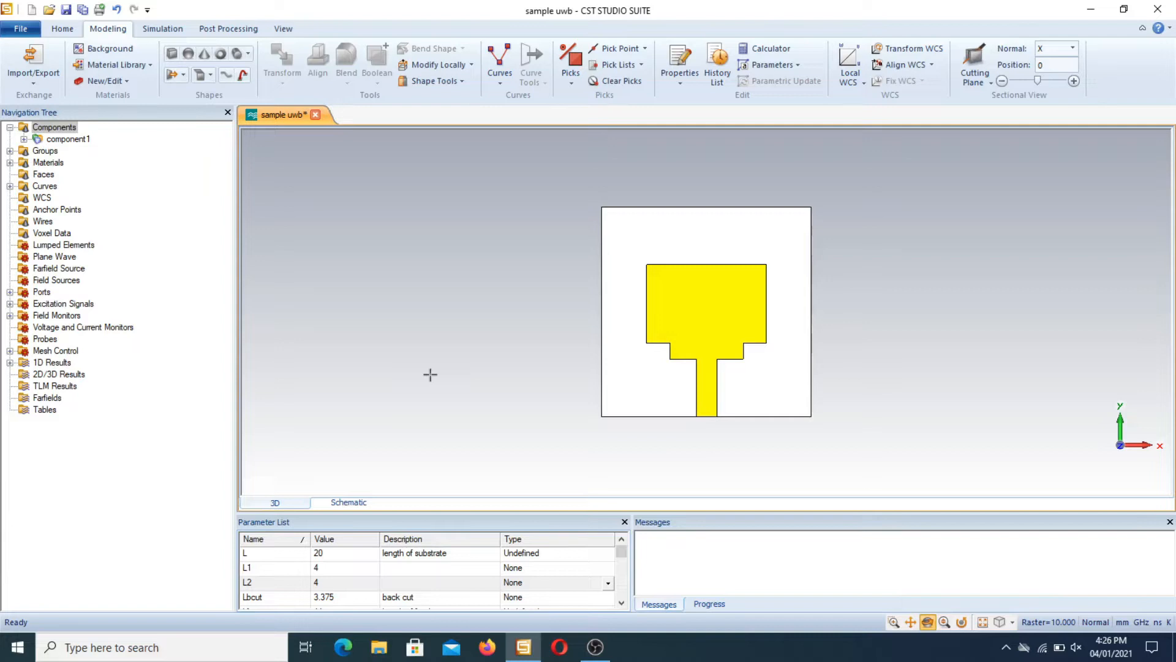
pyautogui.moveTo(430, 267)
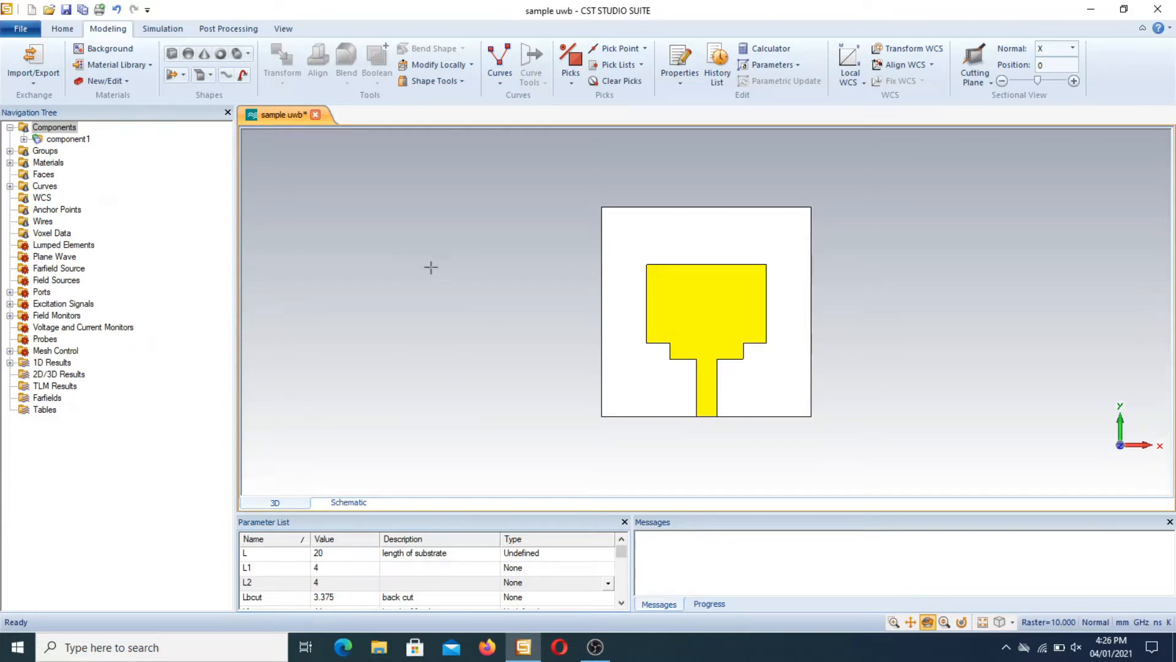
pyautogui.moveTo(599, 119)
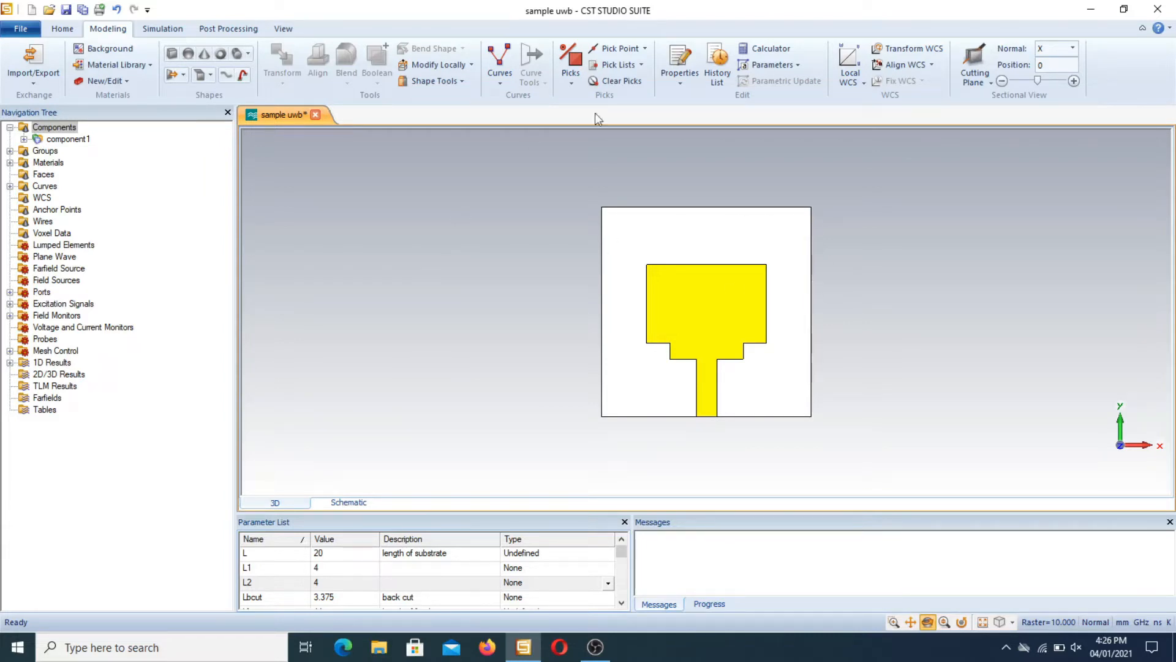
pyautogui.moveTo(502, 221)
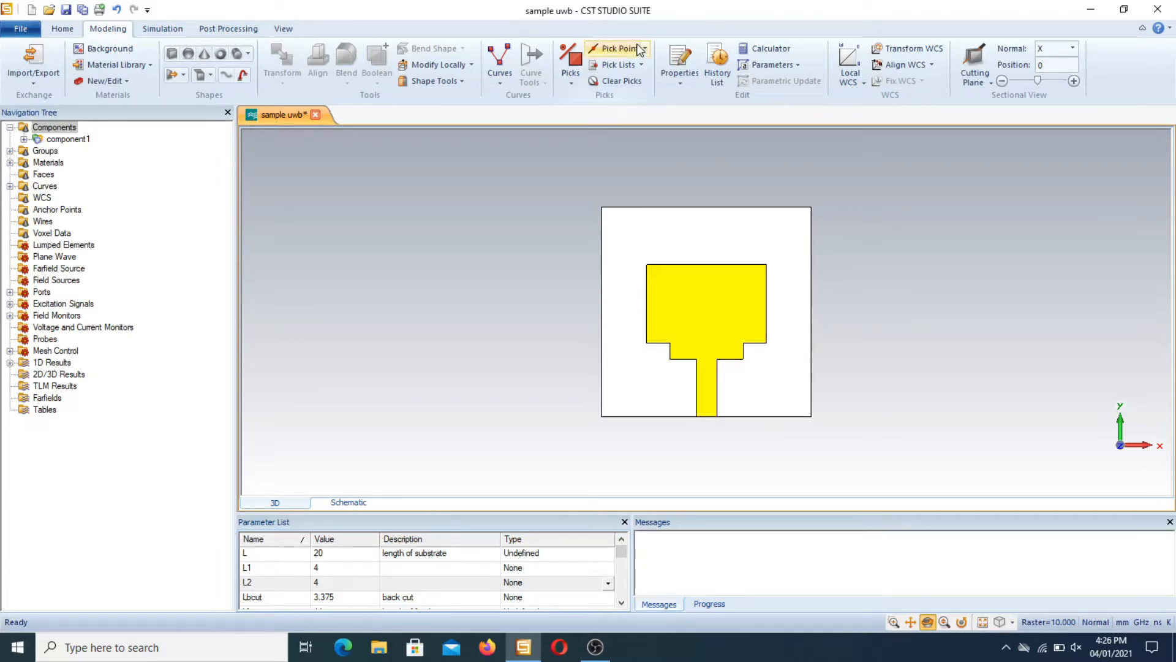
# Pick the edge center of the yellow patch's top edge at (0, 9, 1.018).
pyautogui.click(643, 48)
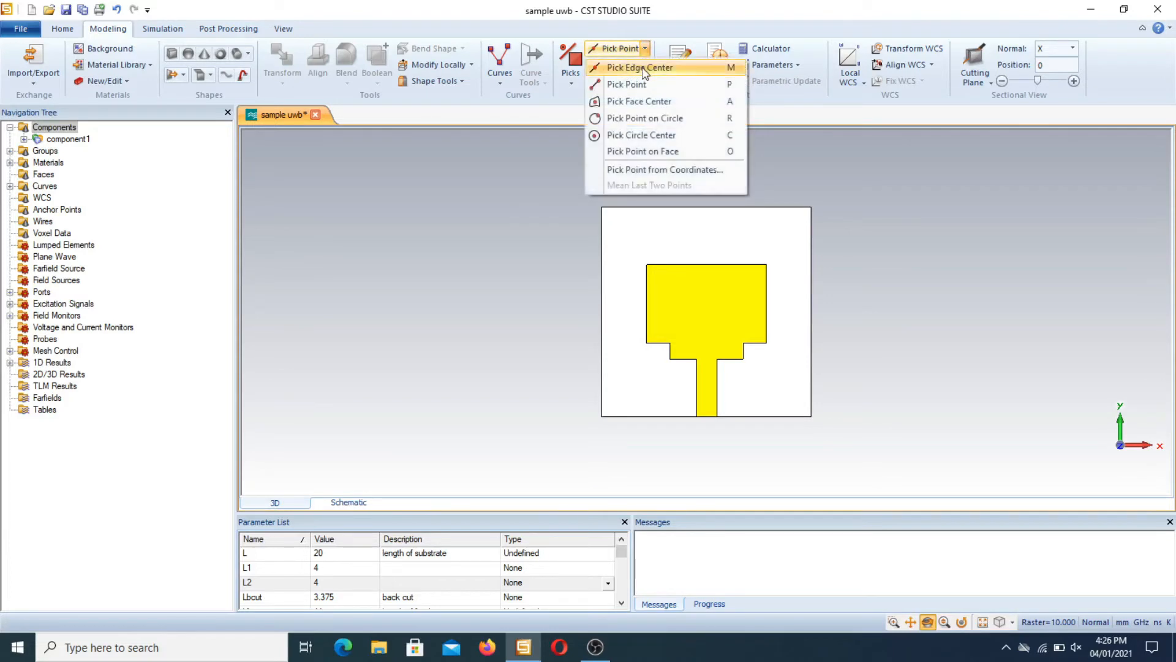
pyautogui.click(638, 67)
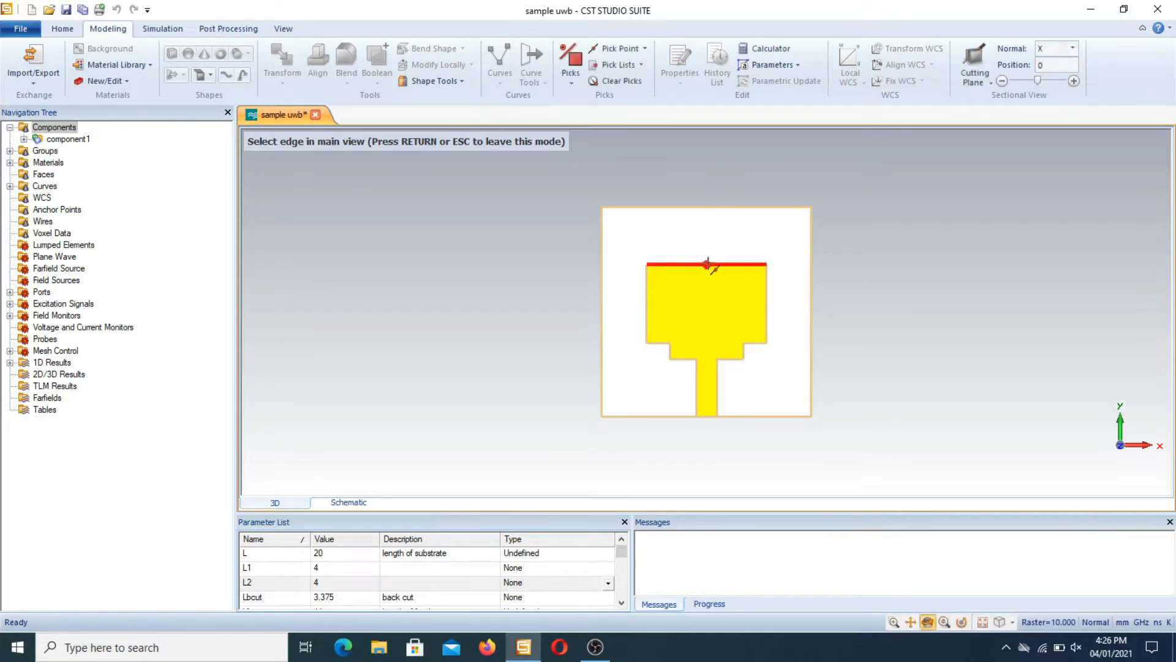
pyautogui.click(706, 265)
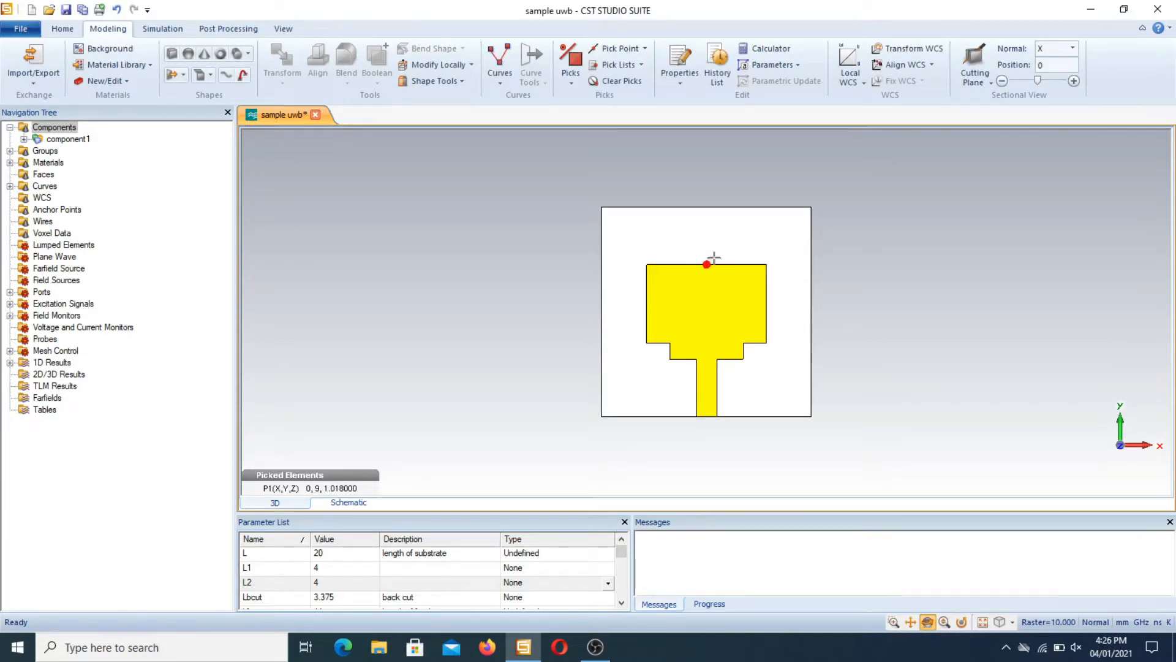
pyautogui.moveTo(808, 160)
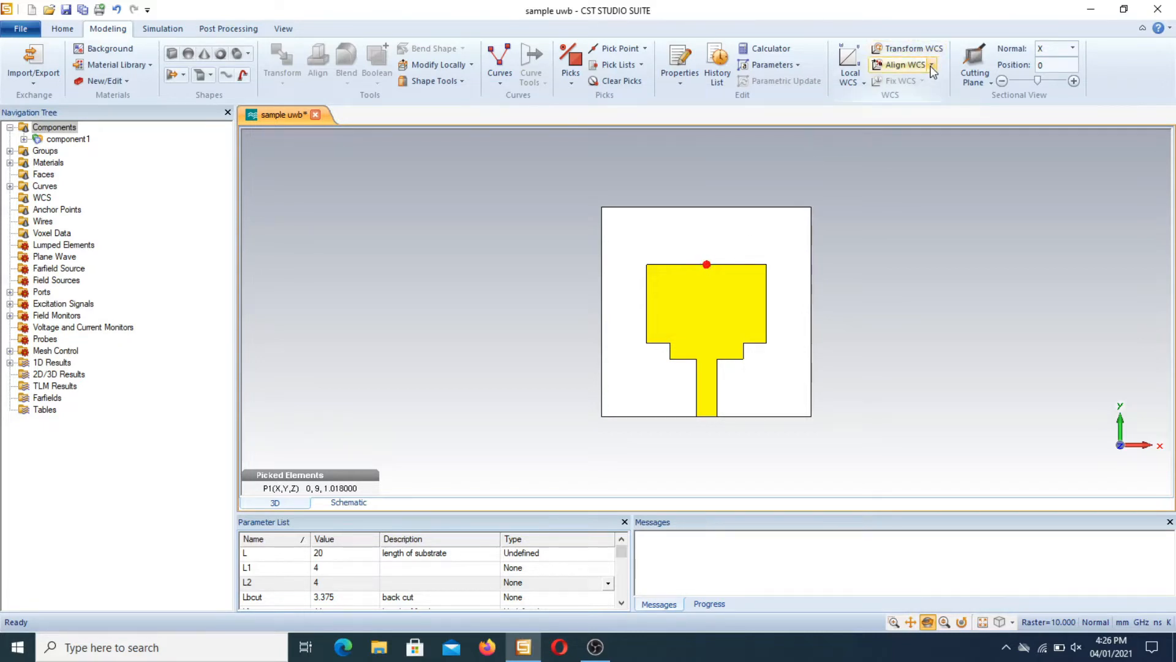
# Align the local WCS with the picked point at the patch's top-edge center.
pyautogui.click(933, 65)
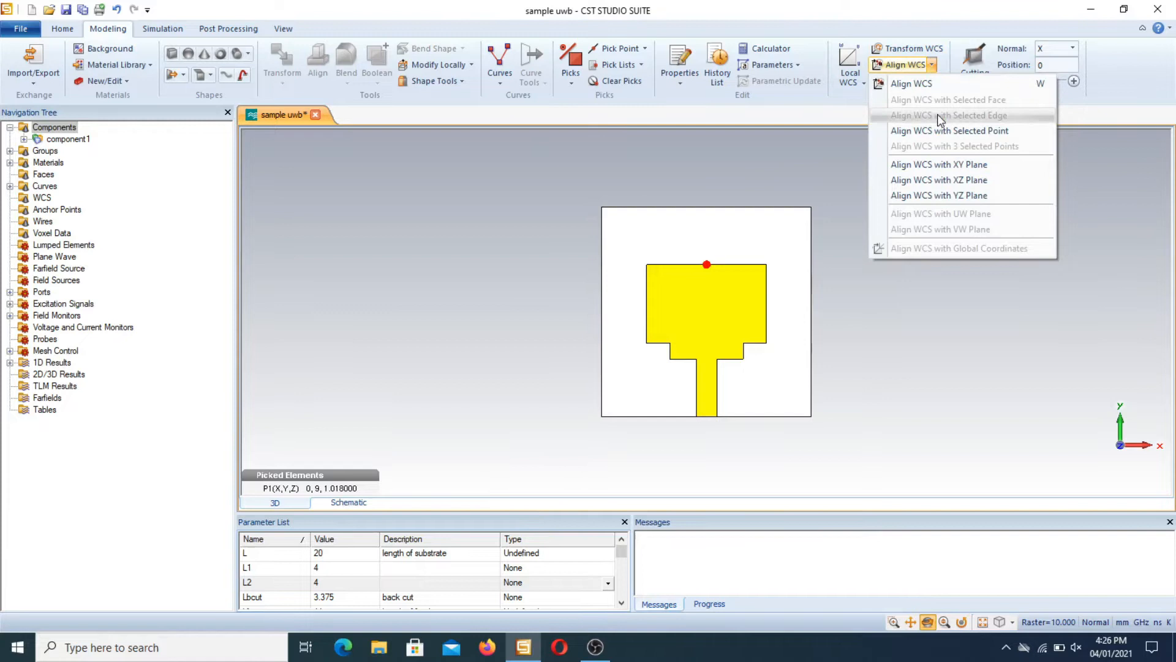
pyautogui.click(949, 130)
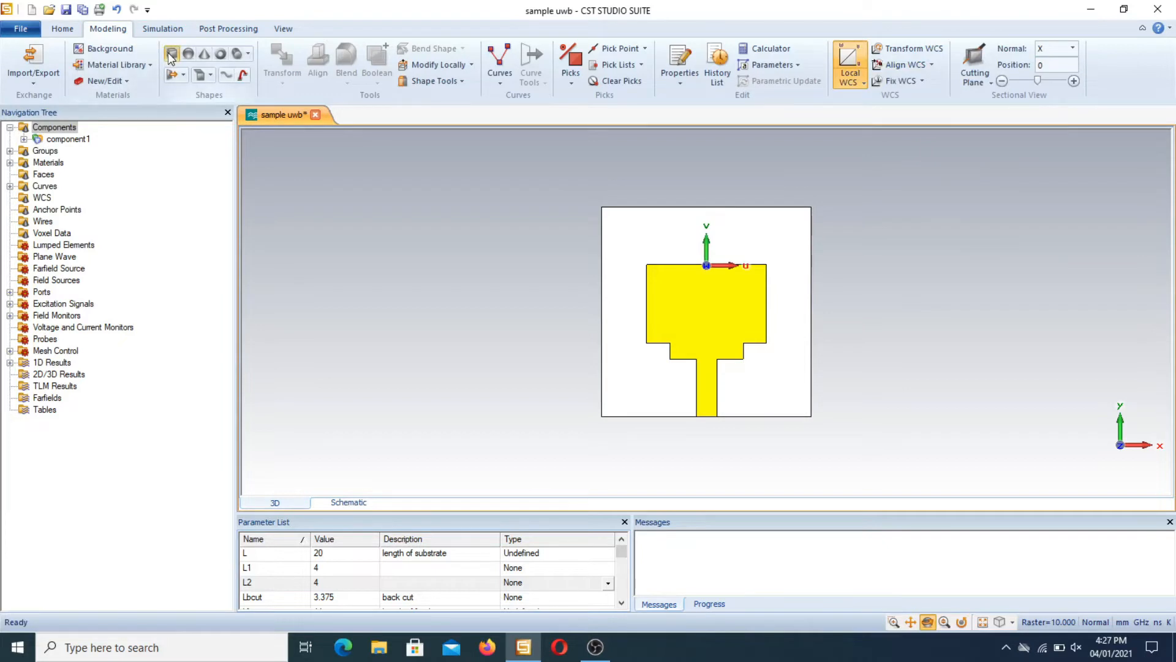
# Start a brick at the WCS origin and name it 'notch'.
pyautogui.click(171, 52)
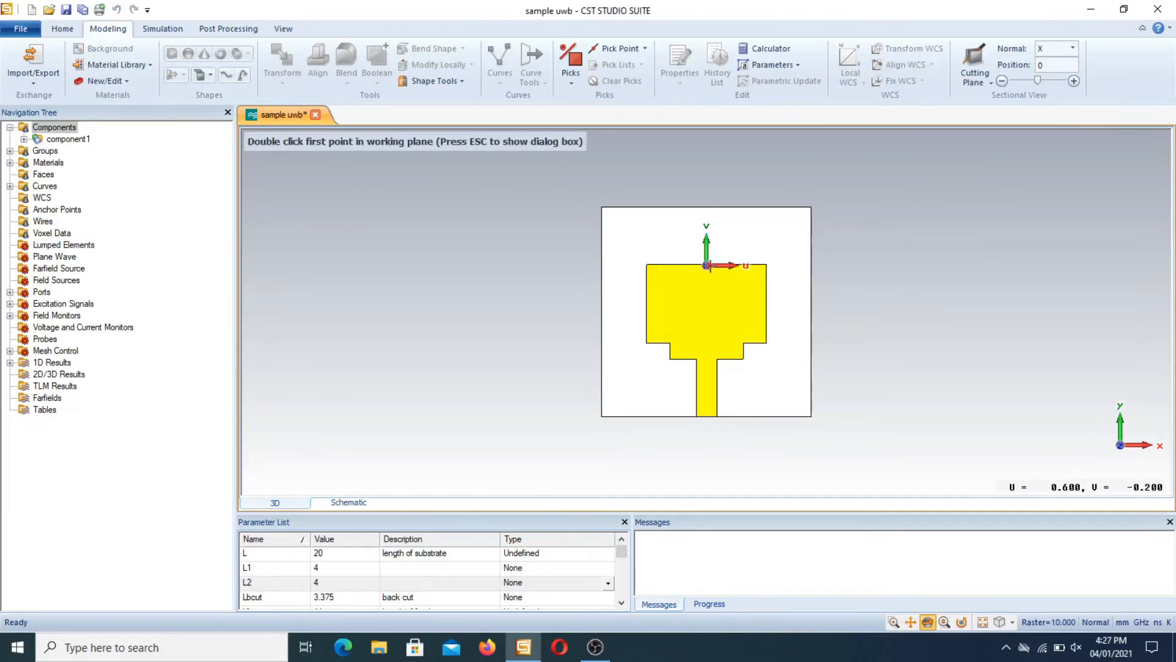
pyautogui.doubleClick(706, 266)
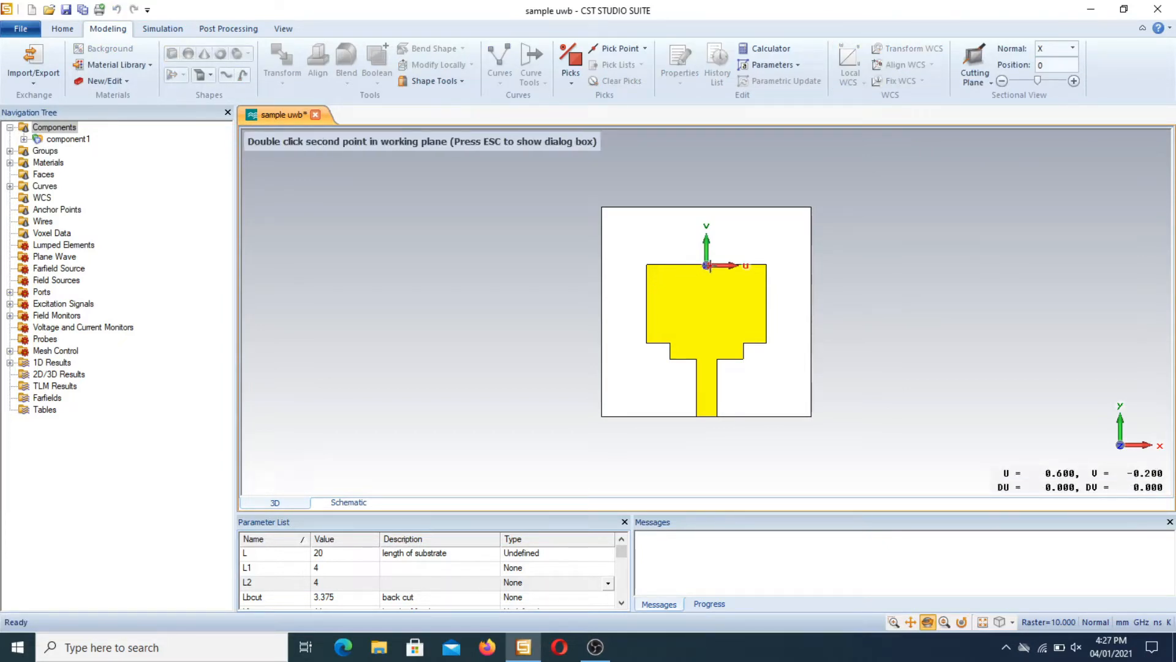
pyautogui.doubleClick(705, 266)
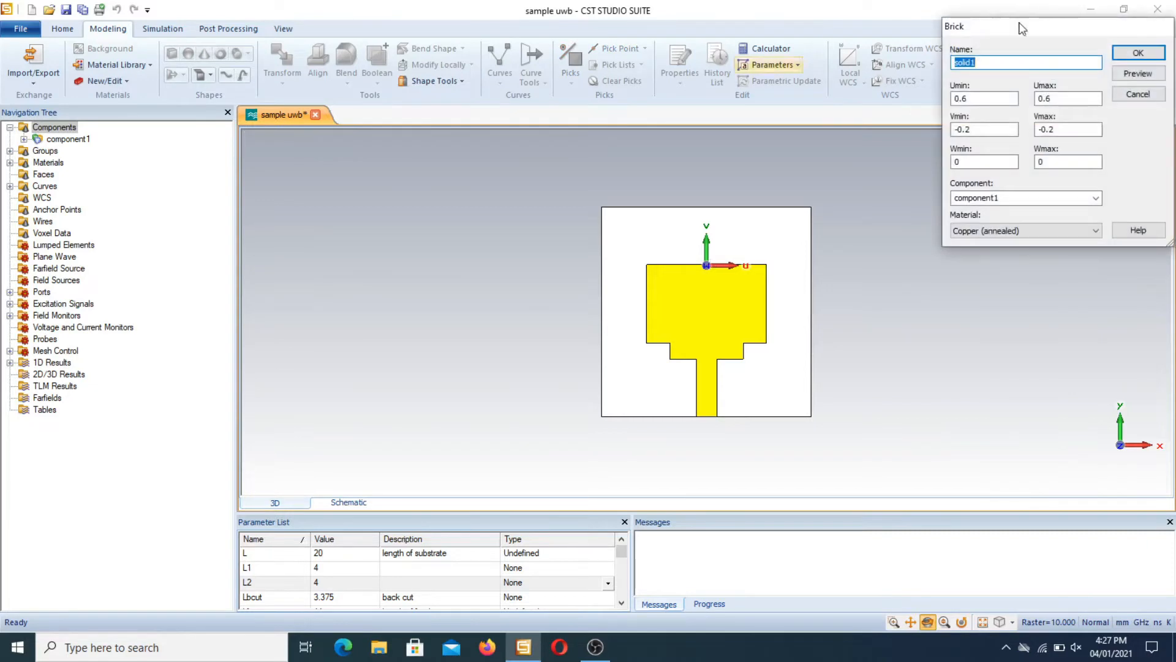
pyautogui.write('no')
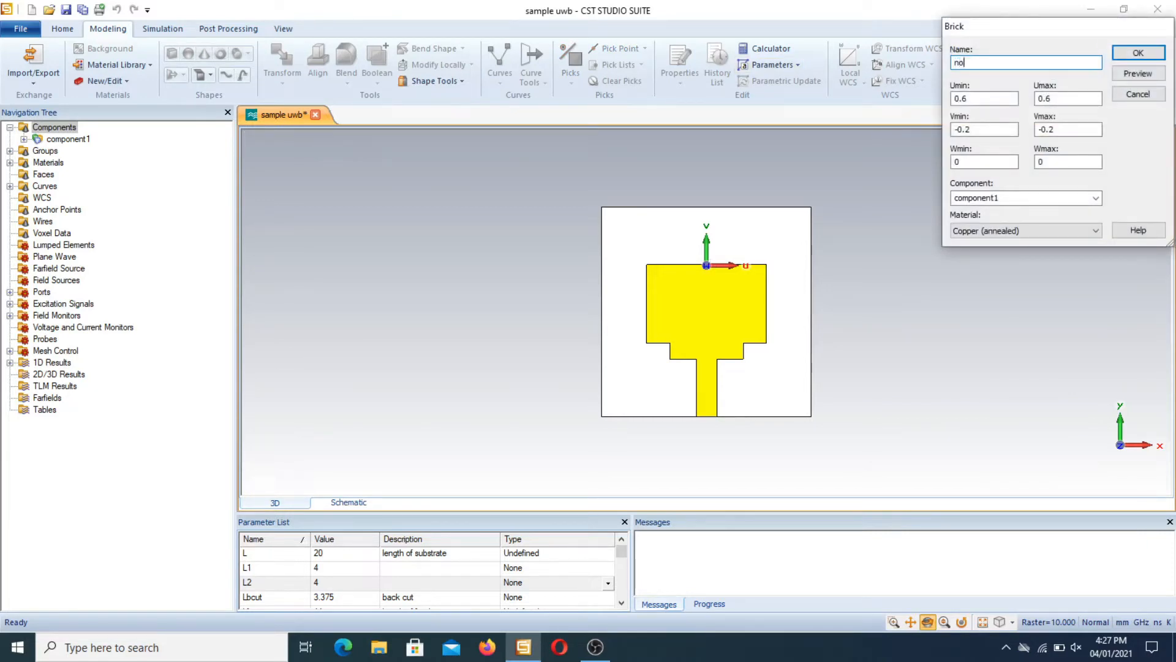
pyautogui.write('tc')
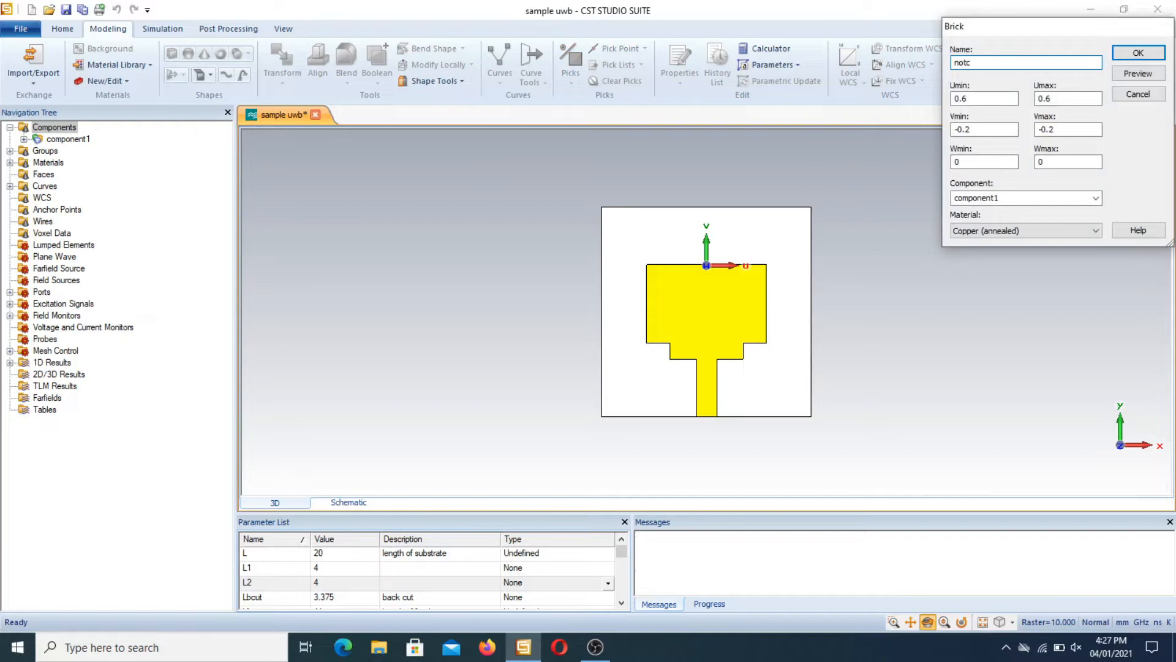
pyautogui.write('h1')
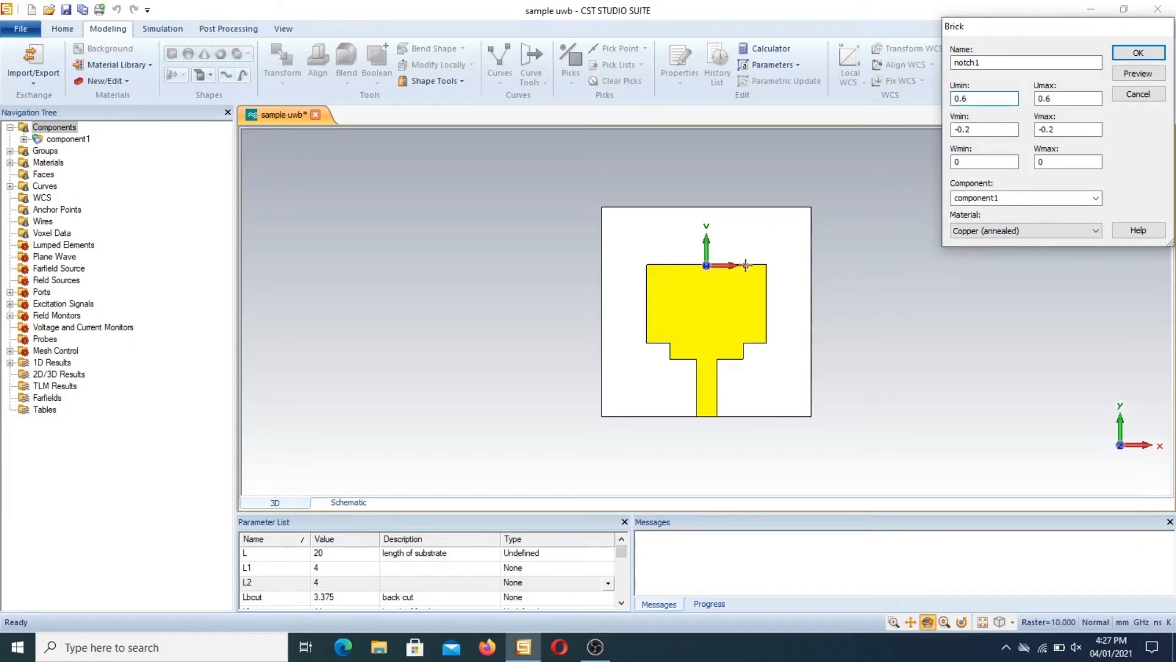
# Set the brick's U range to -L1..L1 and V range to -L2..0.
pyautogui.click(984, 98)
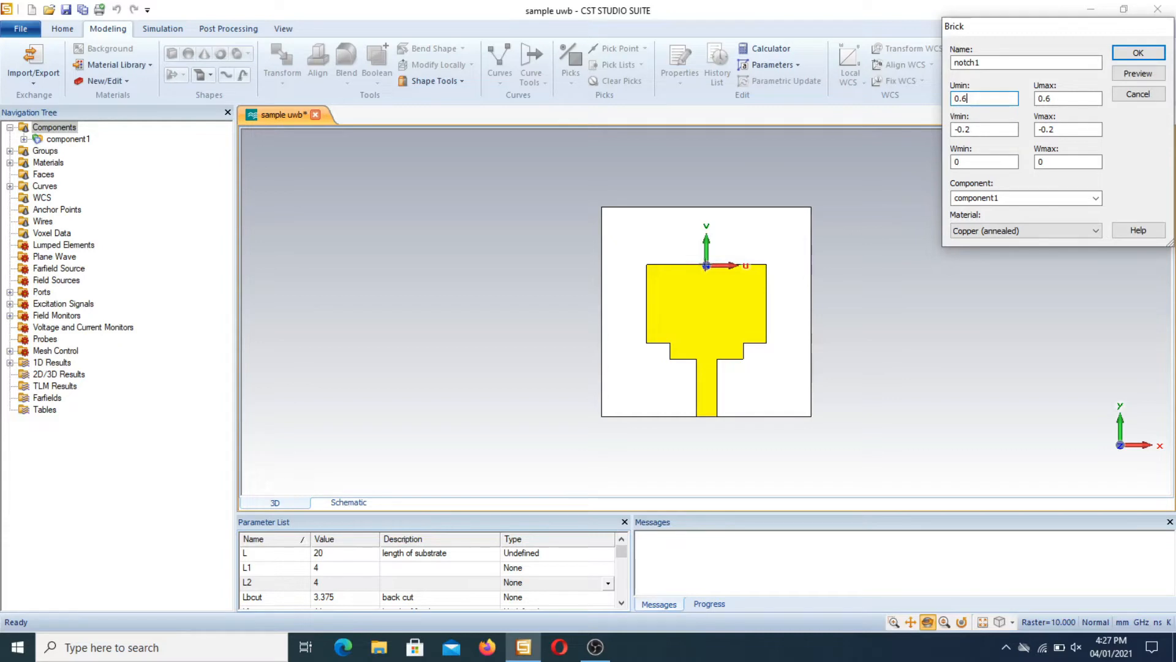
pyautogui.click(1026, 63)
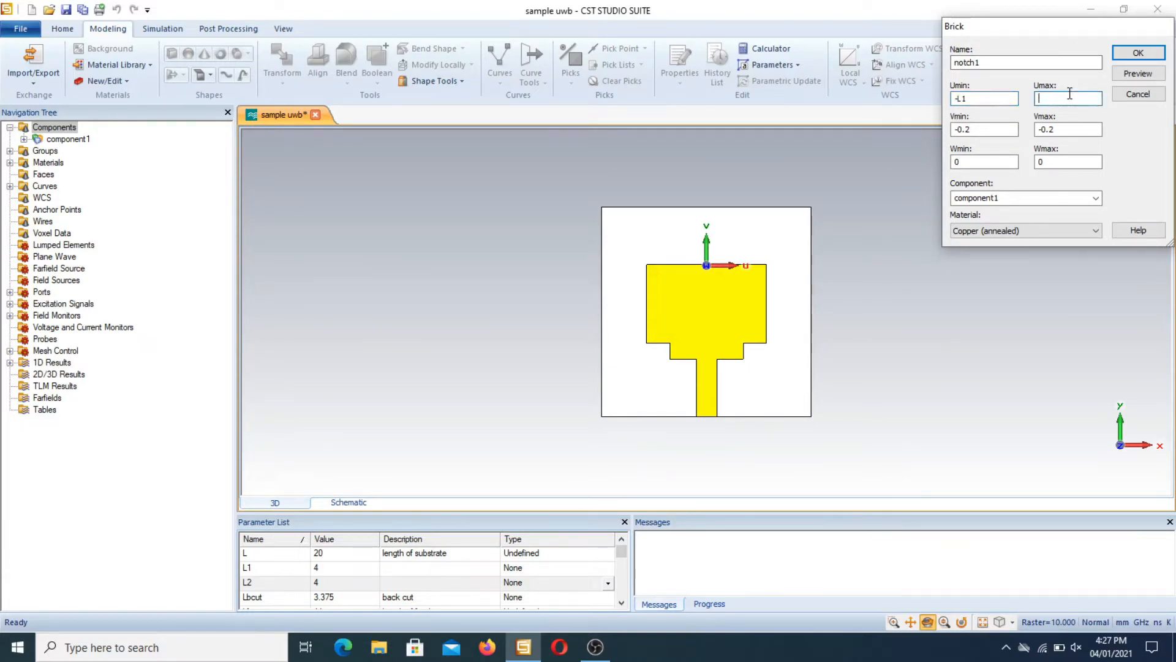
pyautogui.write('L1')
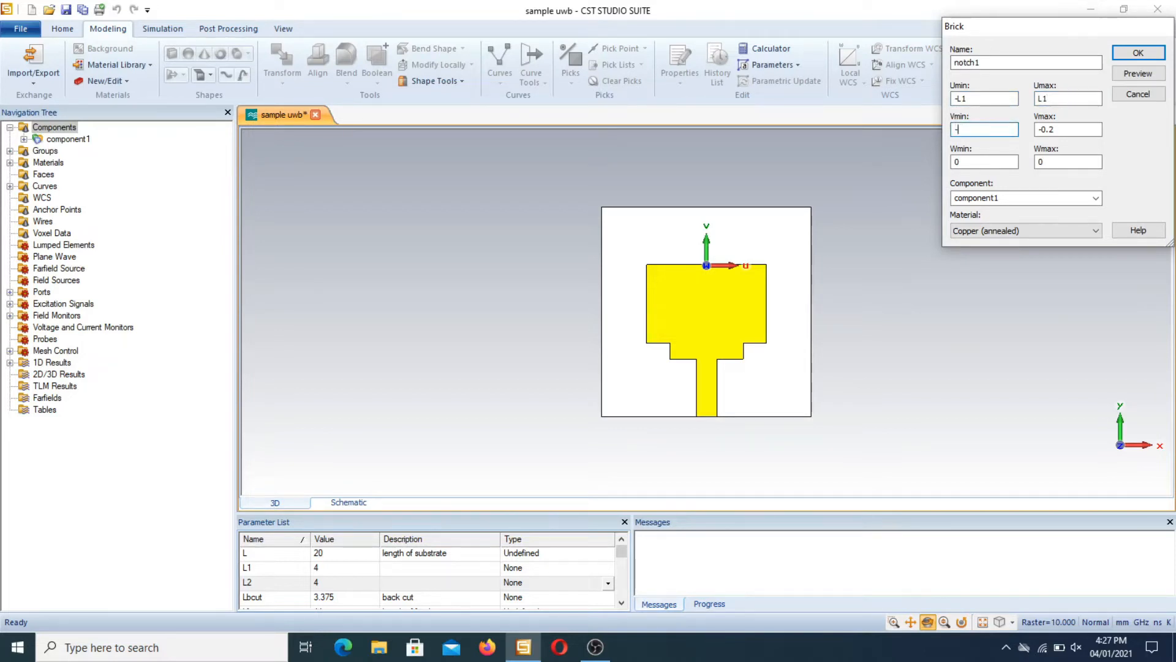
pyautogui.write('-L2')
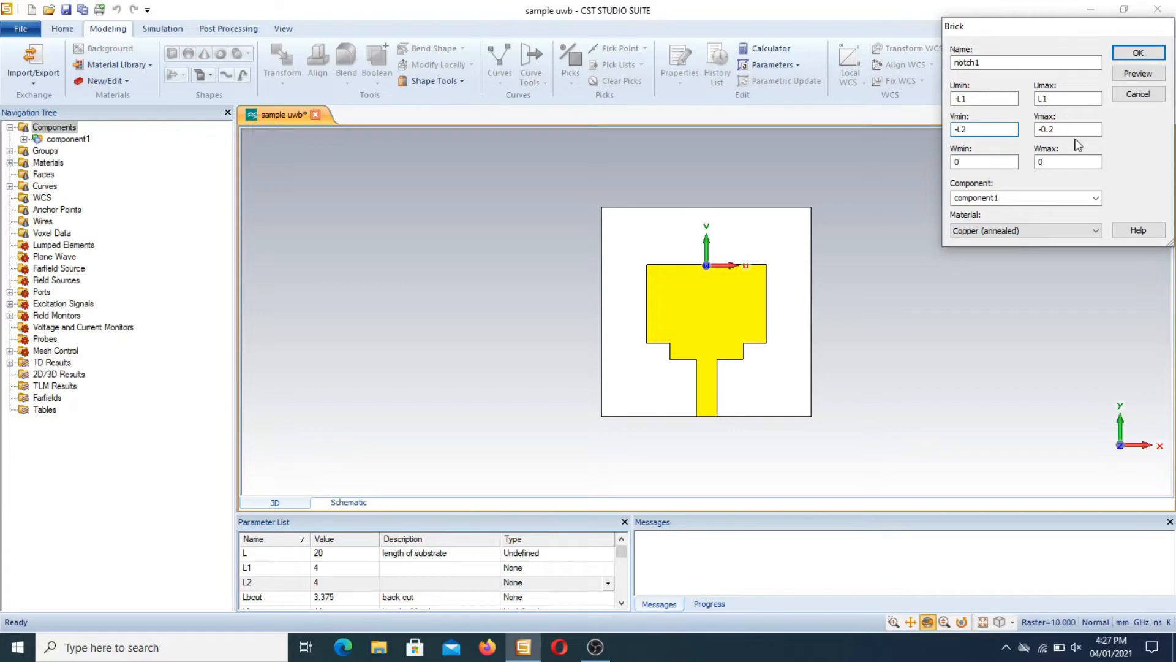
pyautogui.click(1067, 129)
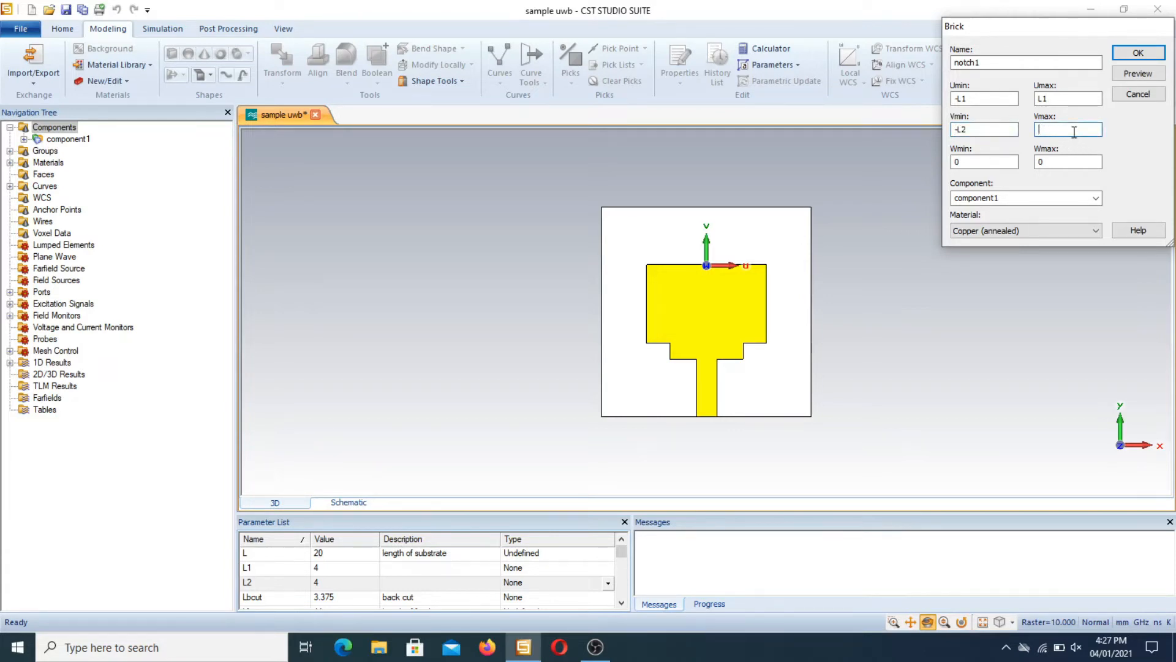
pyautogui.write('0')
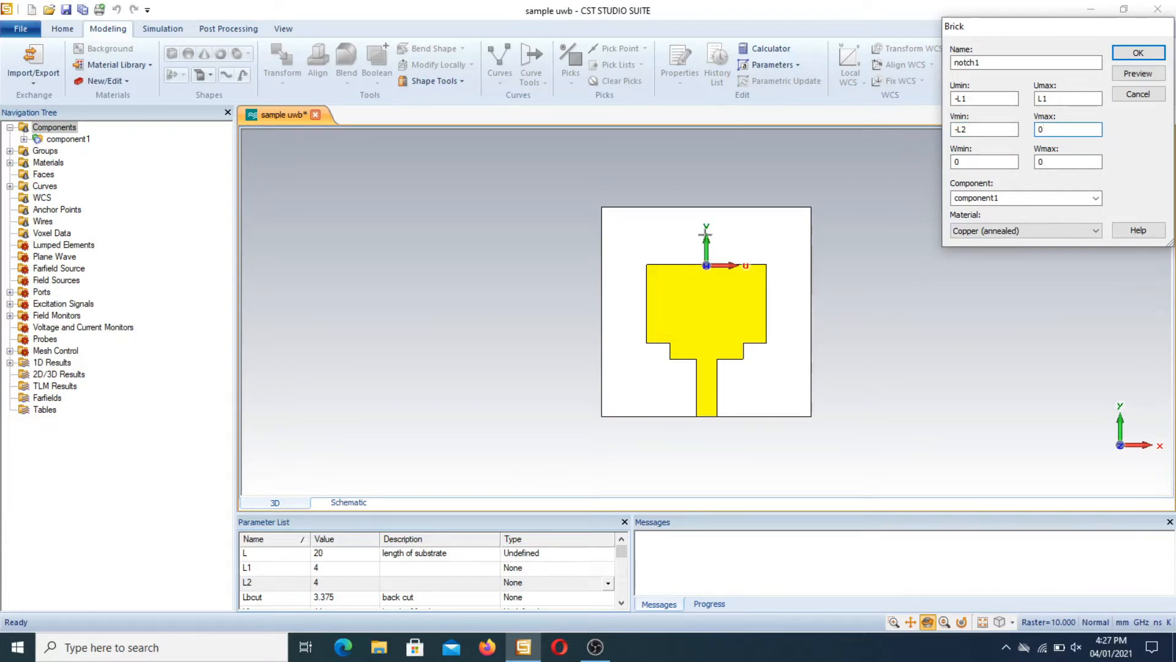
# Set the W range to -Mt..0, preview it, and create the copper notch1 brick.
pyautogui.click(1067, 129)
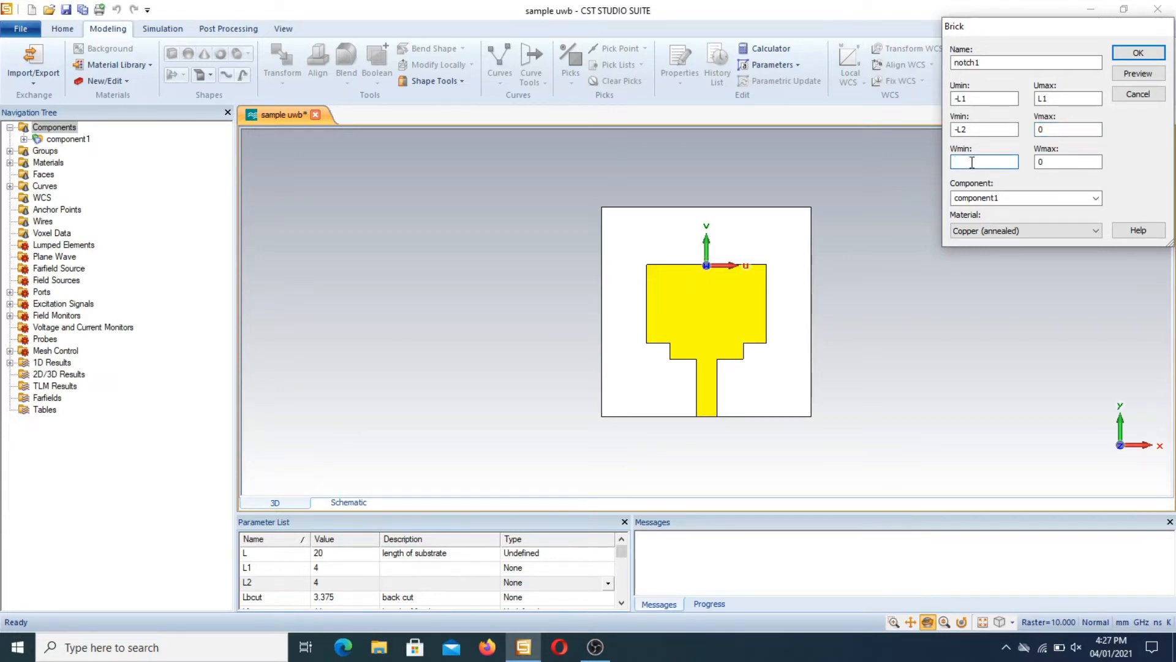
pyautogui.write('-m')
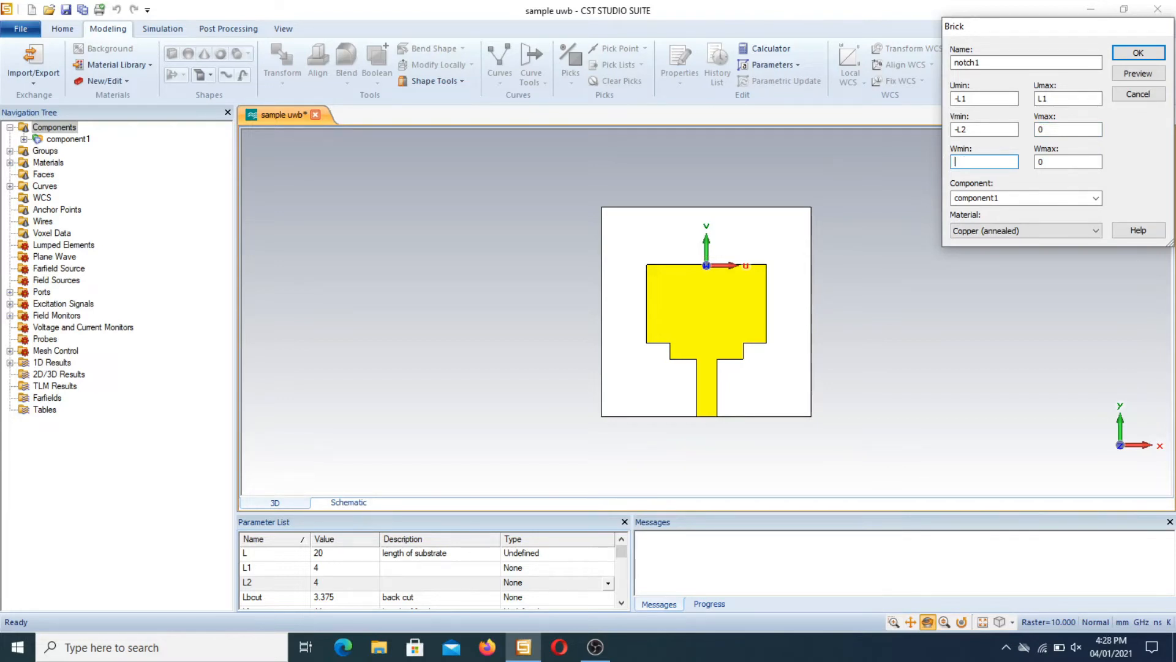
pyautogui.write('-')
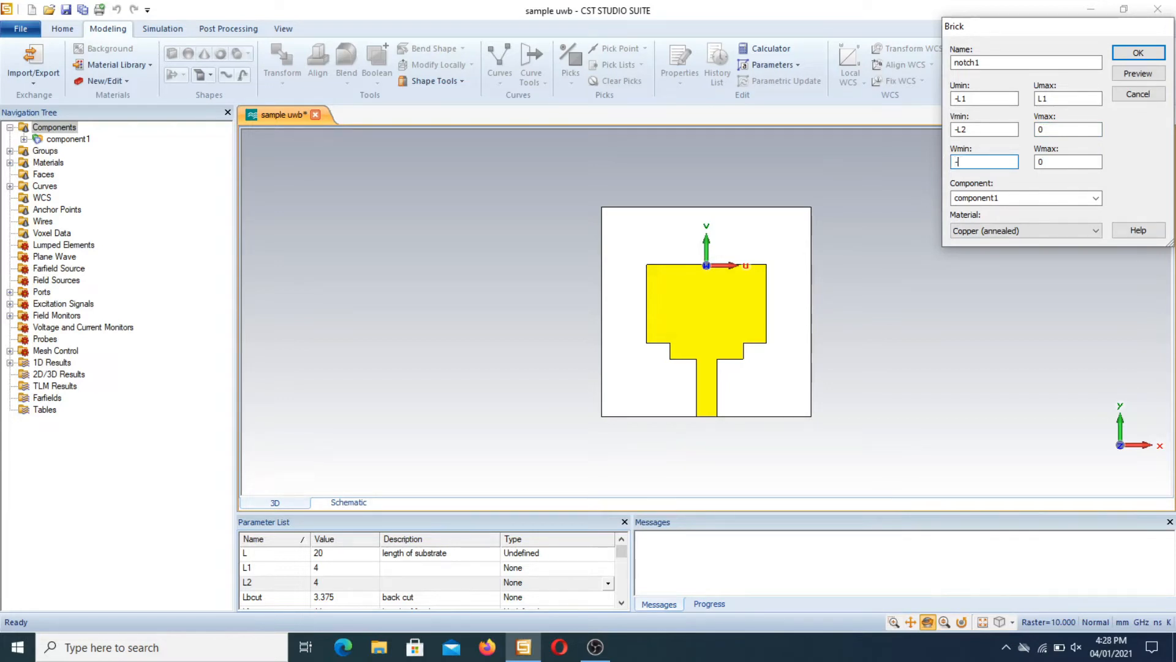
pyautogui.write('M')
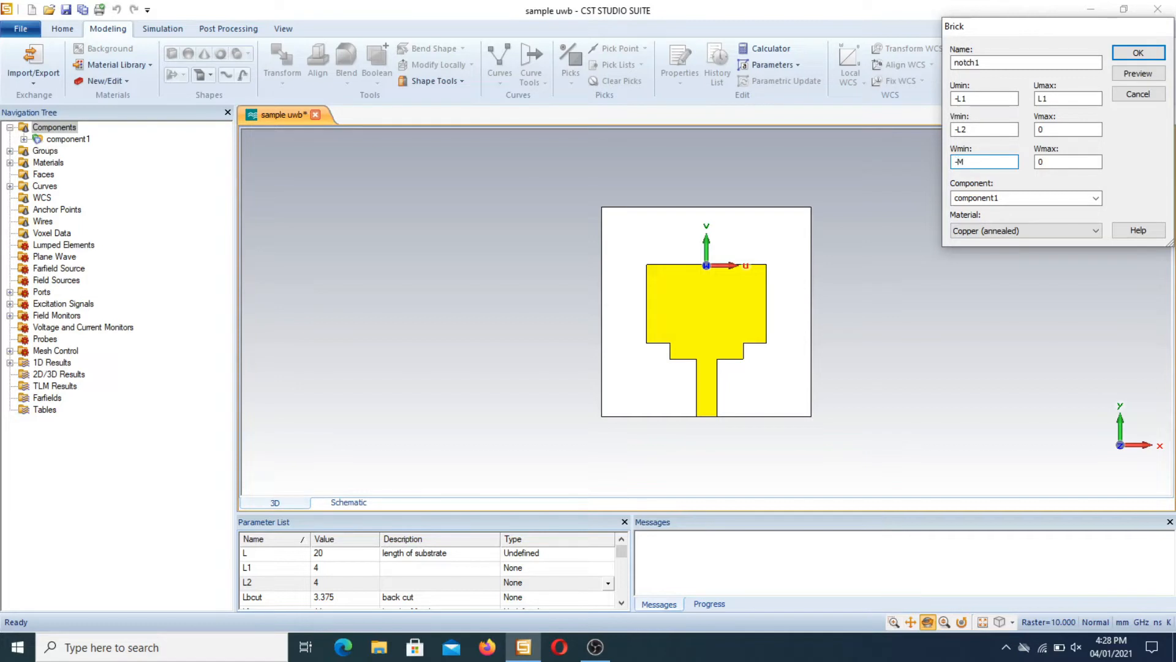
pyautogui.write('T')
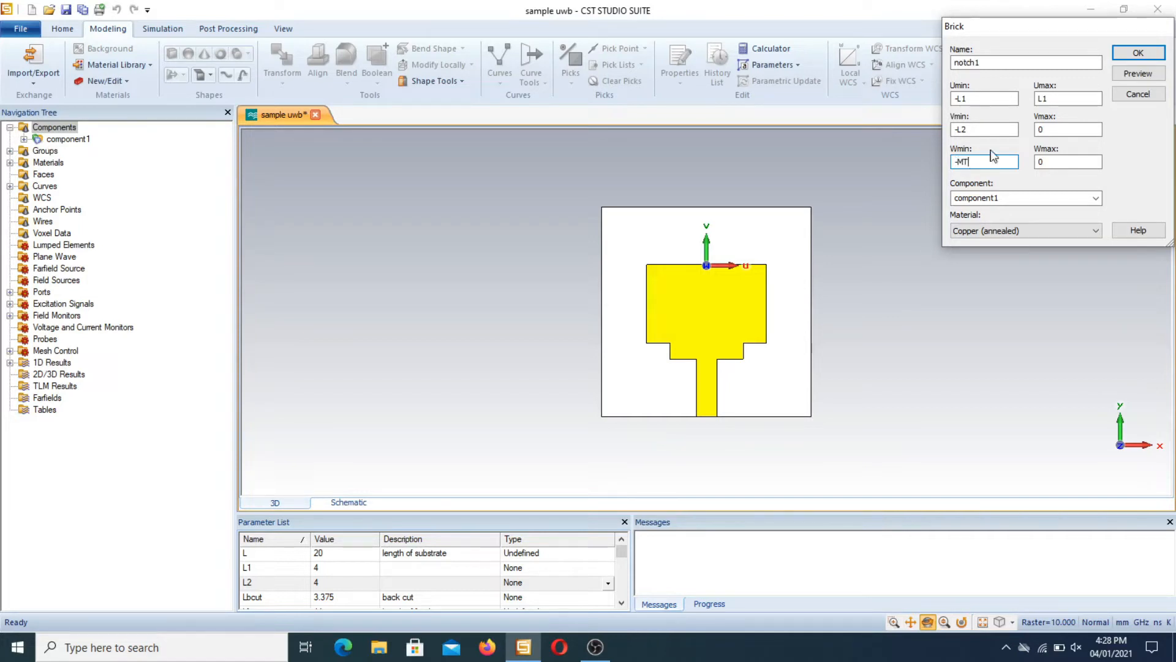
pyautogui.click(1138, 74)
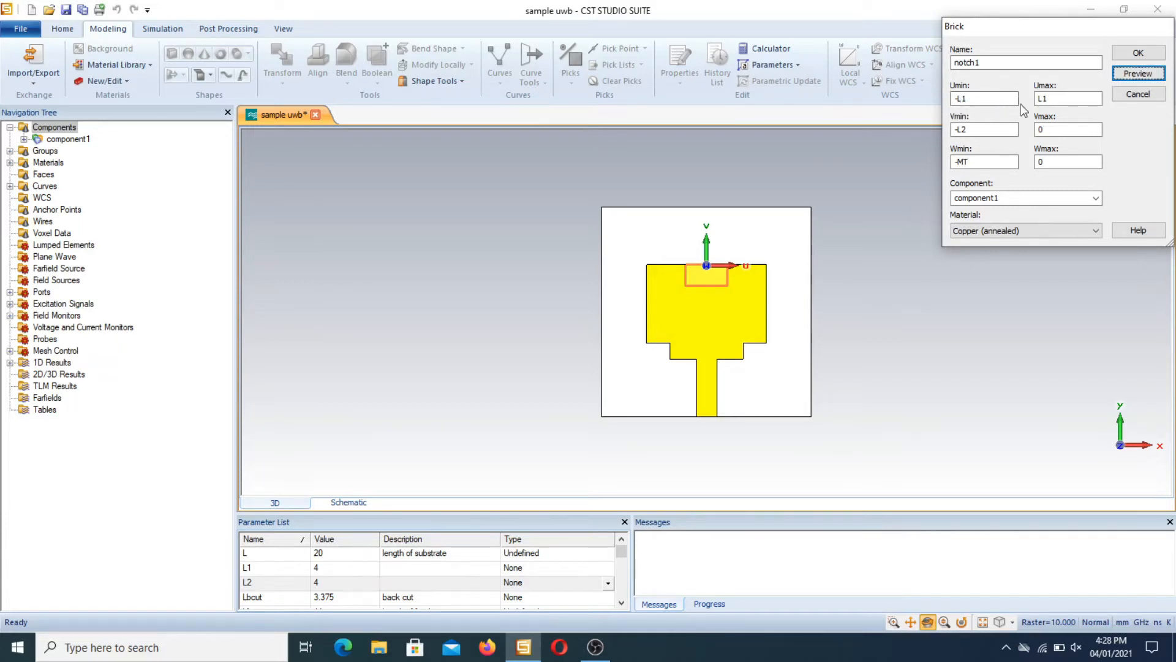
pyautogui.click(984, 129)
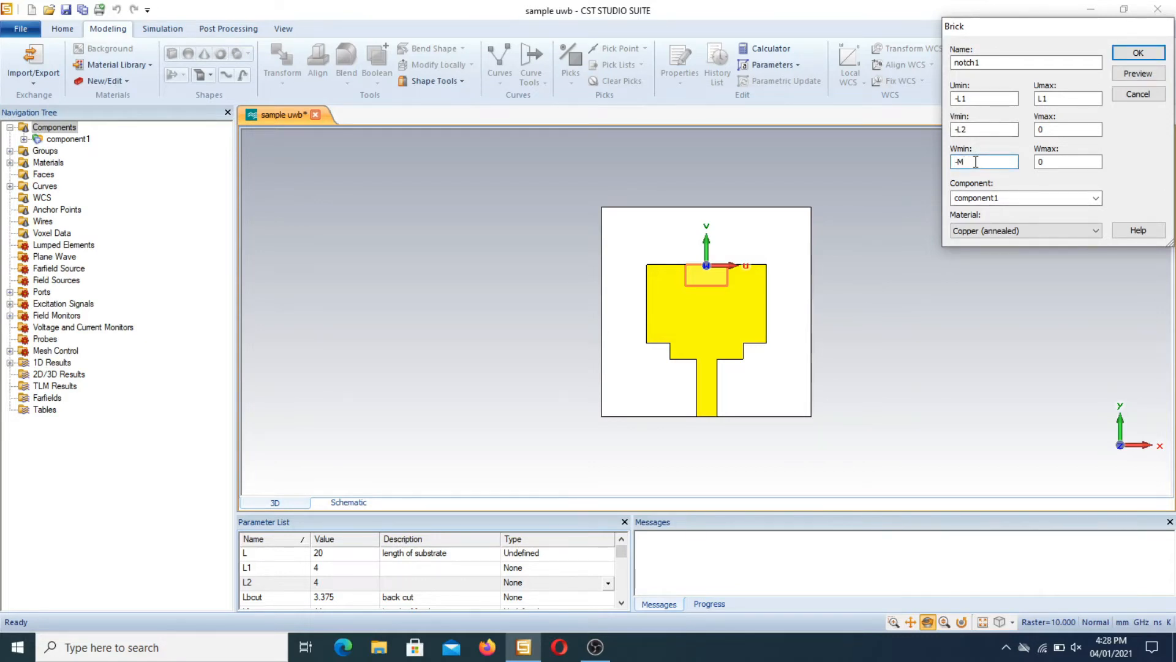
pyautogui.write('t')
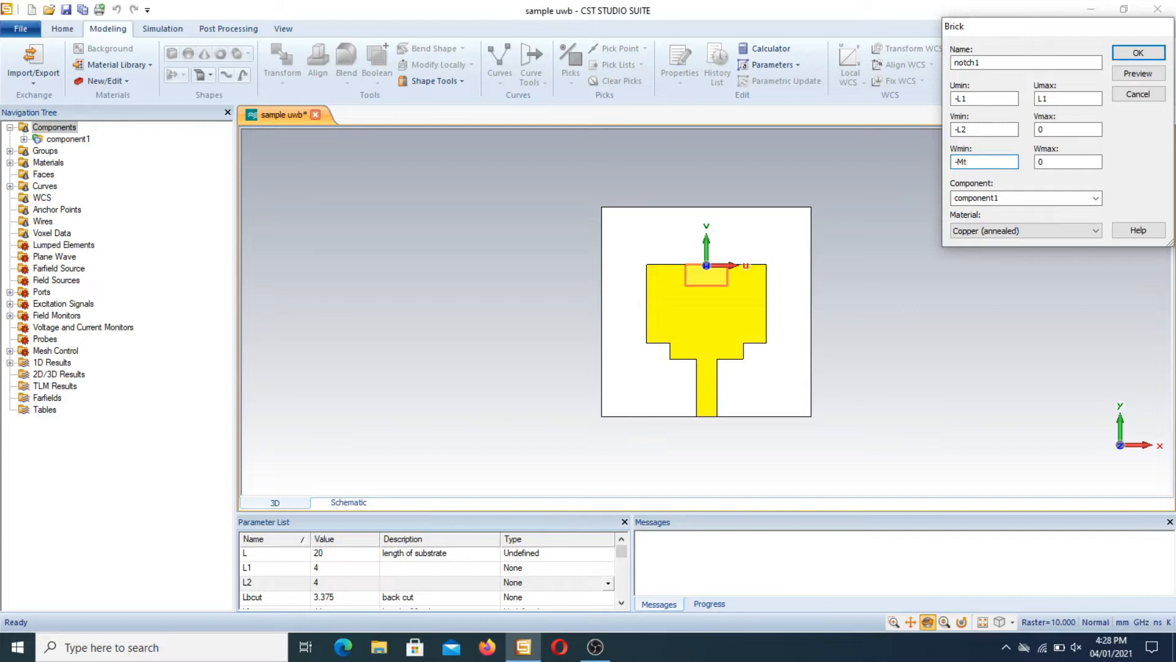
pyautogui.click(1137, 52)
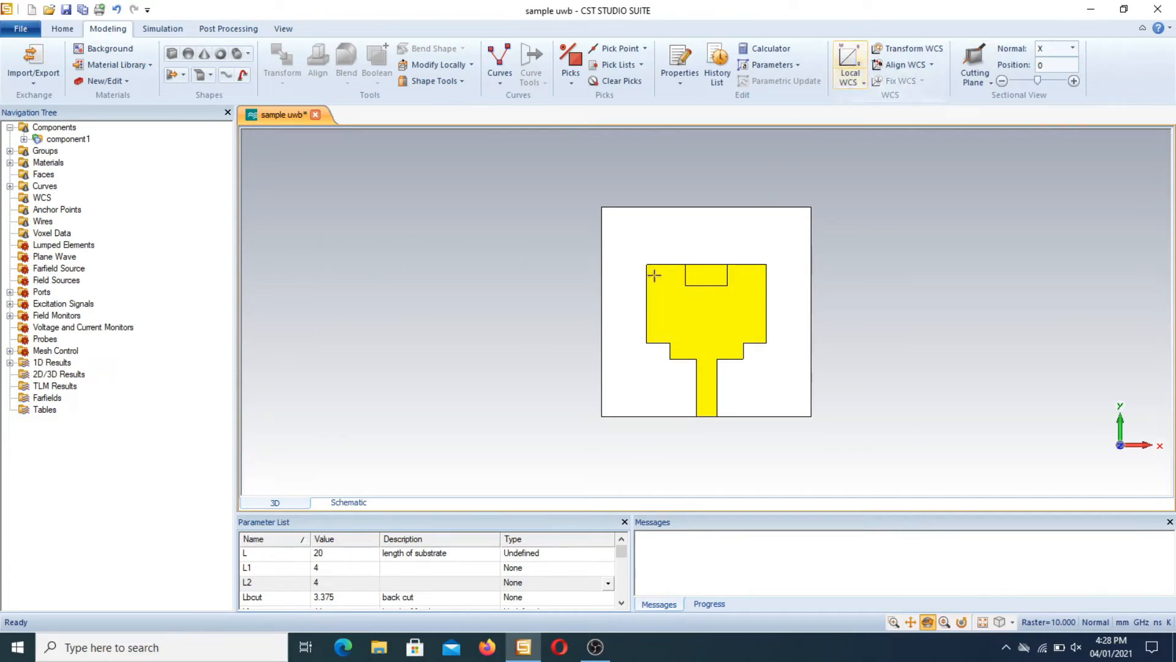
pyautogui.moveTo(733, 292)
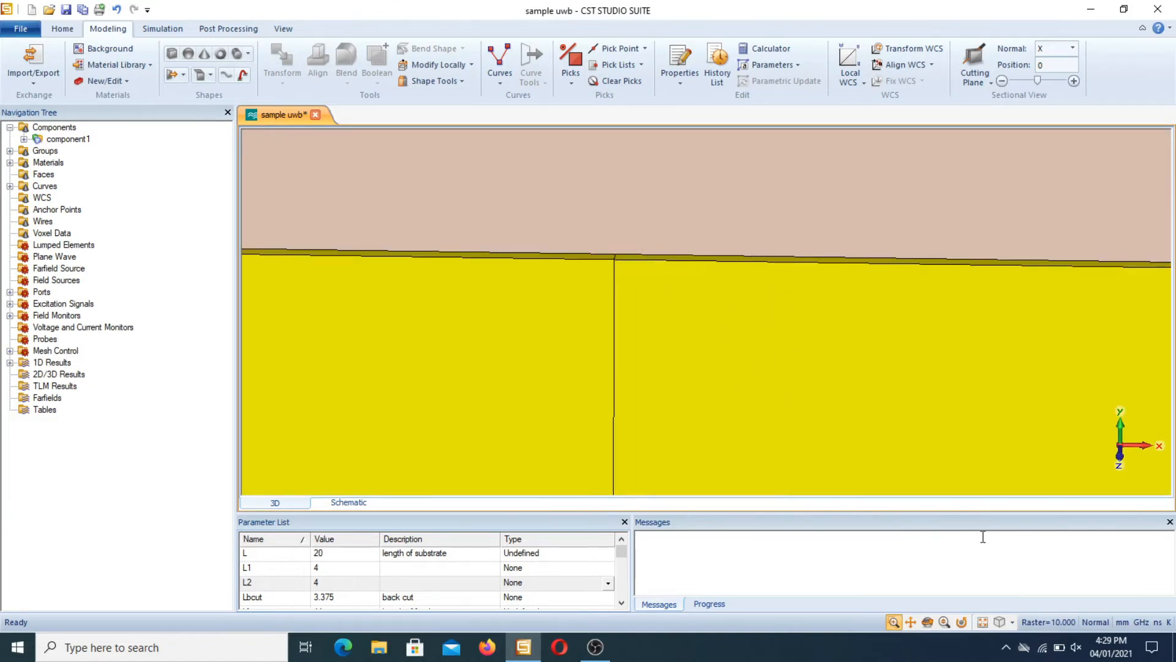
# Switch to the Front view and expand component1 in the Navigation Tree.
pyautogui.click(1004, 623)
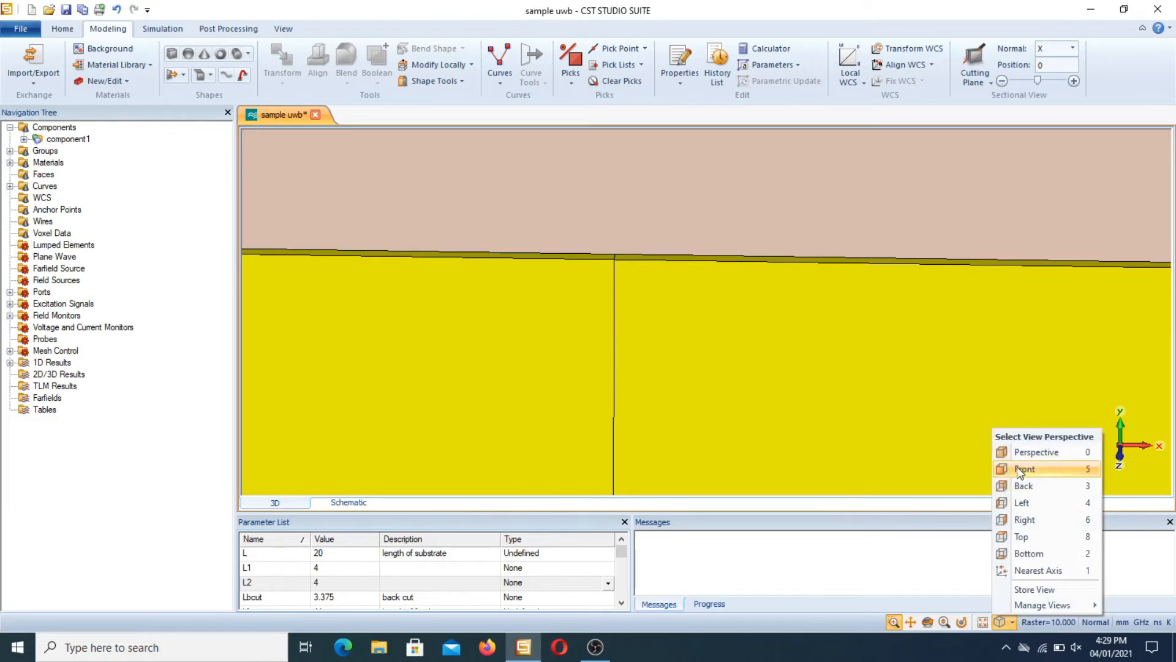
pyautogui.click(1025, 468)
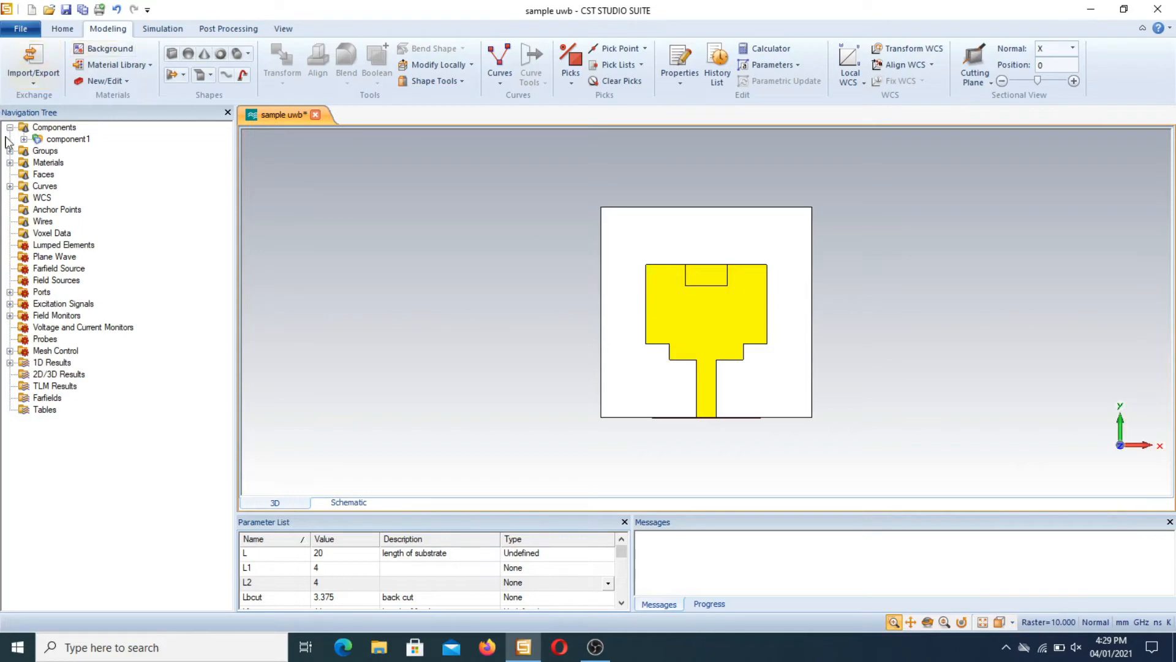
pyautogui.click(24, 138)
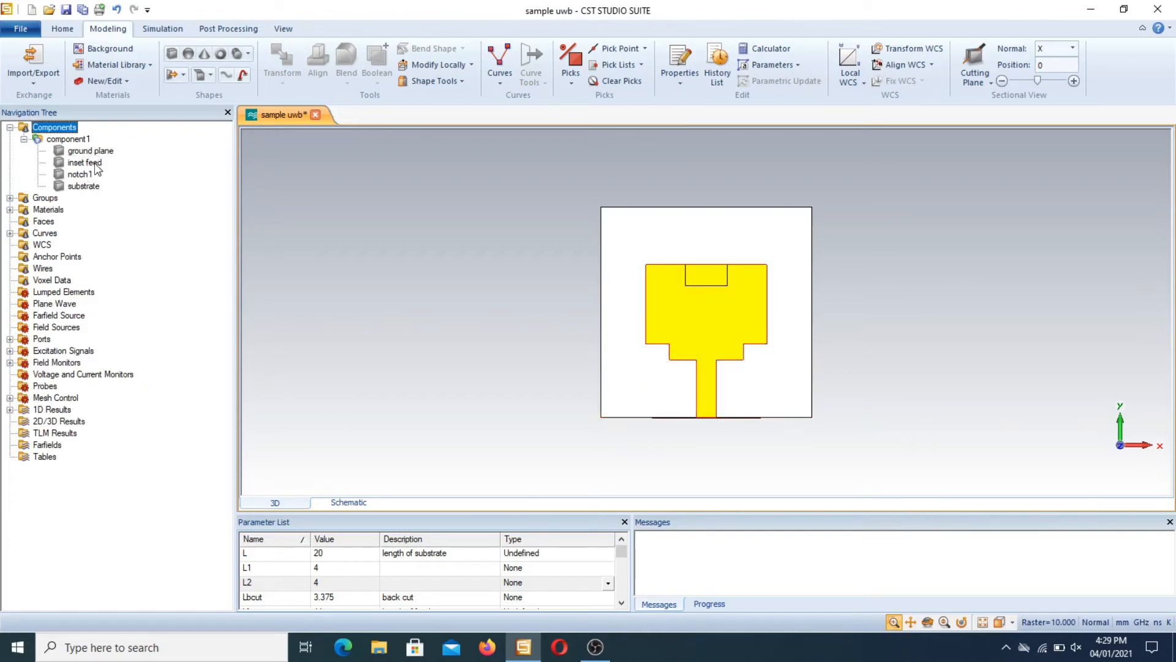
# Boolean-subtract notch1 from the inset feed patch.
pyautogui.click(85, 163)
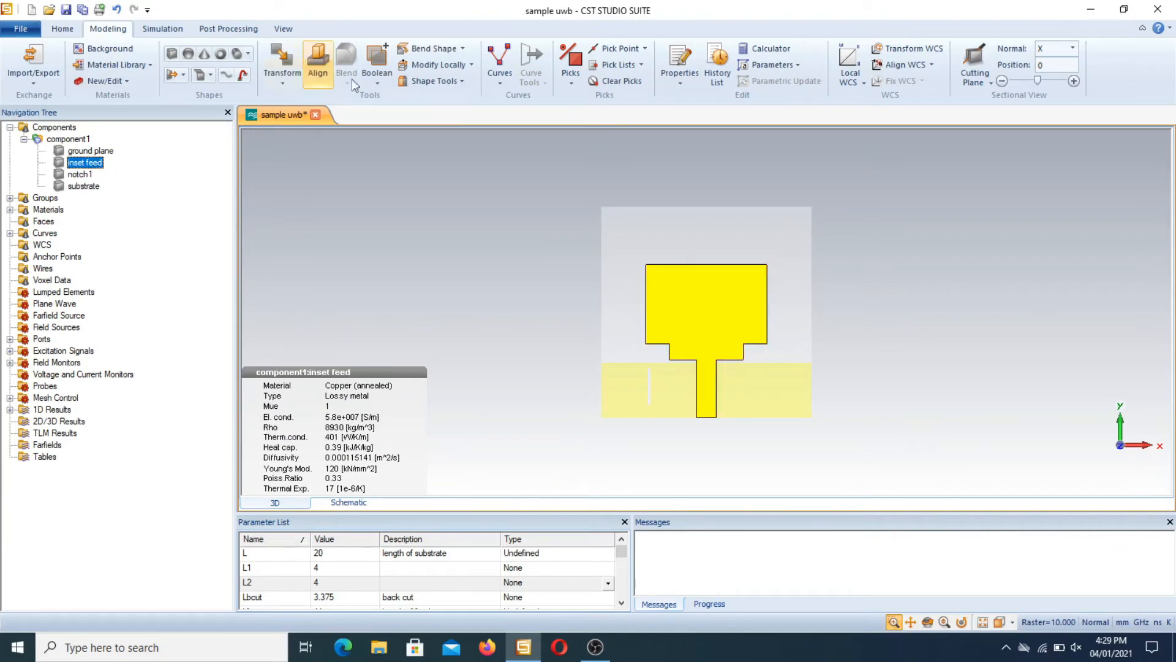
pyautogui.click(376, 59)
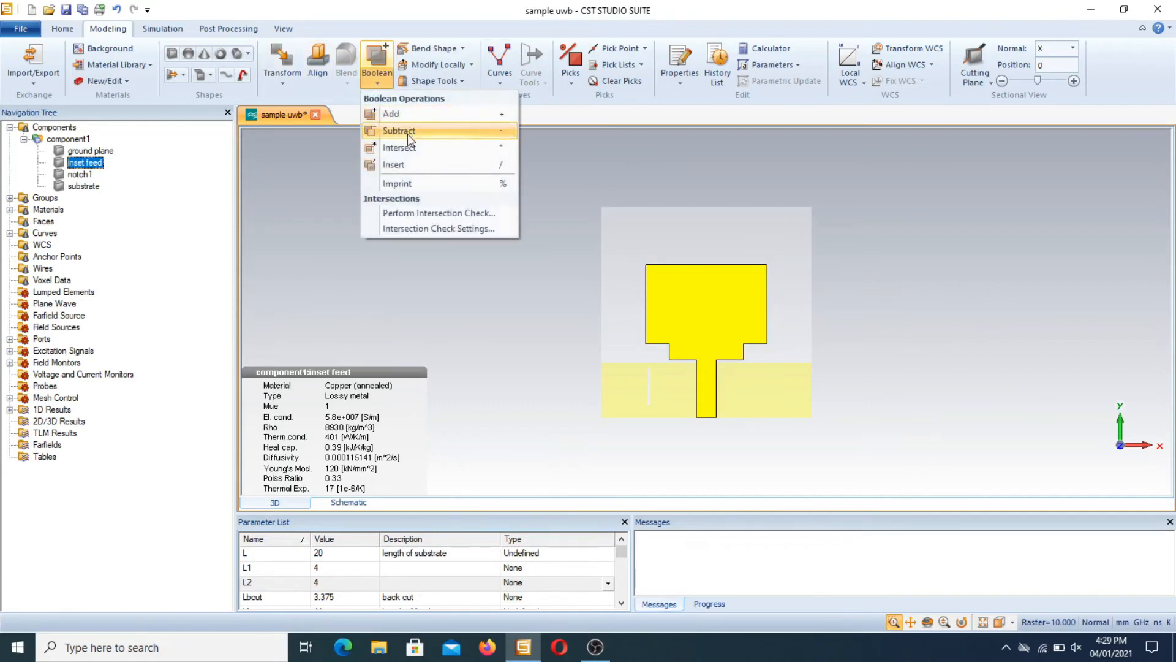
pyautogui.click(398, 131)
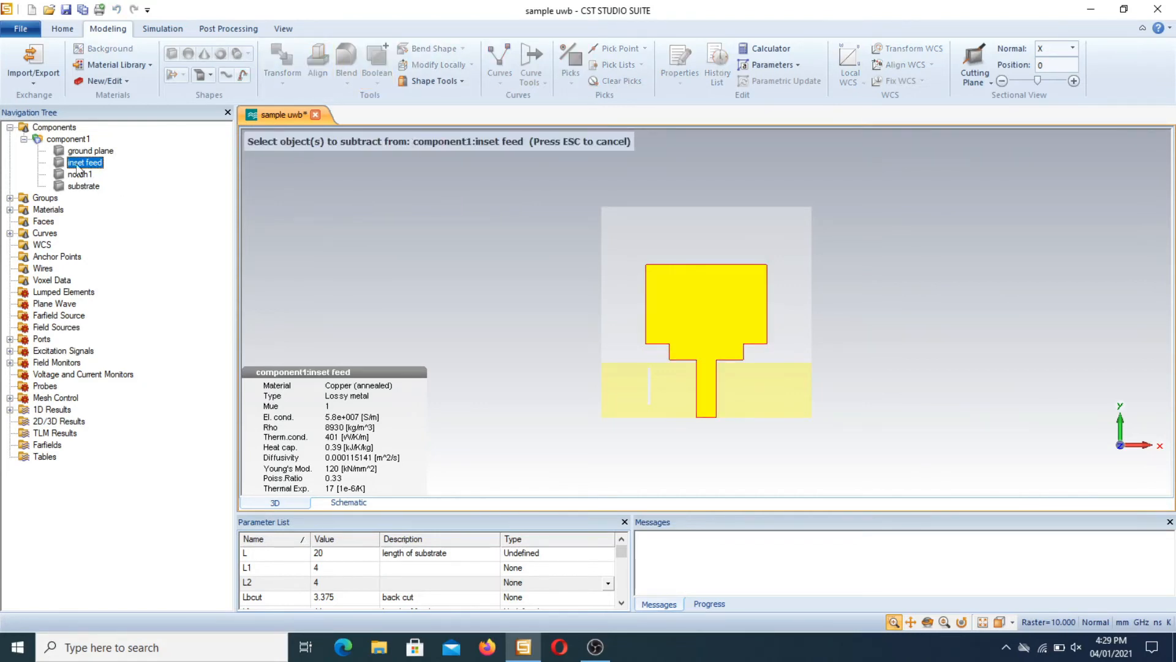
pyautogui.click(78, 174)
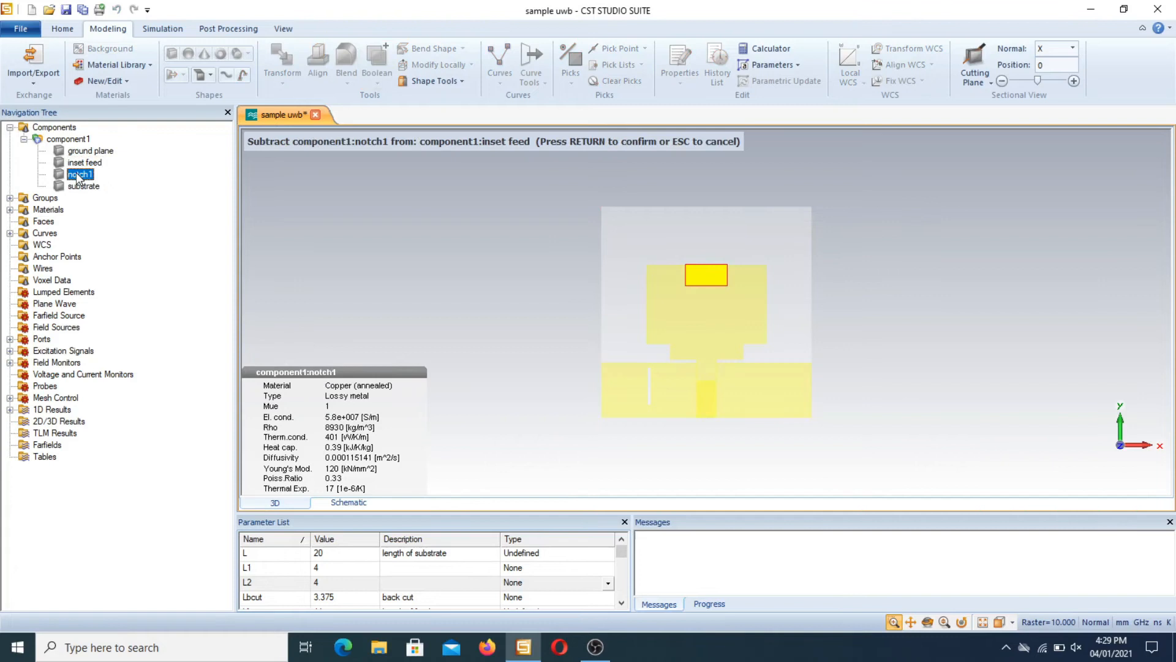
pyautogui.press('Return')
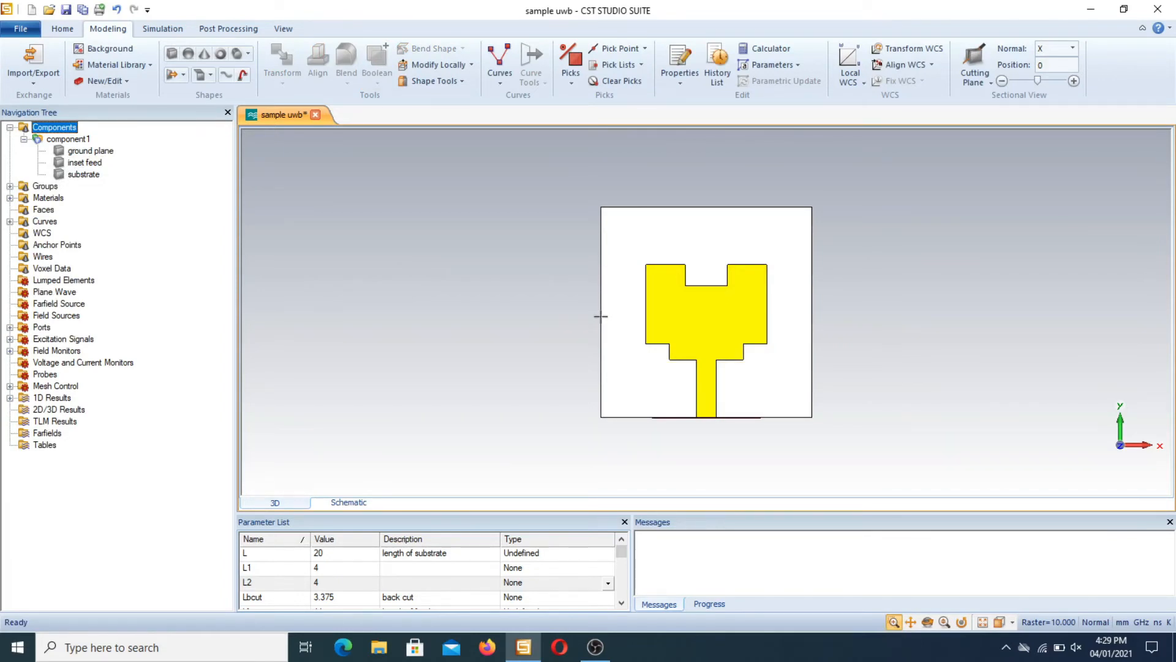
pyautogui.moveTo(682, 297)
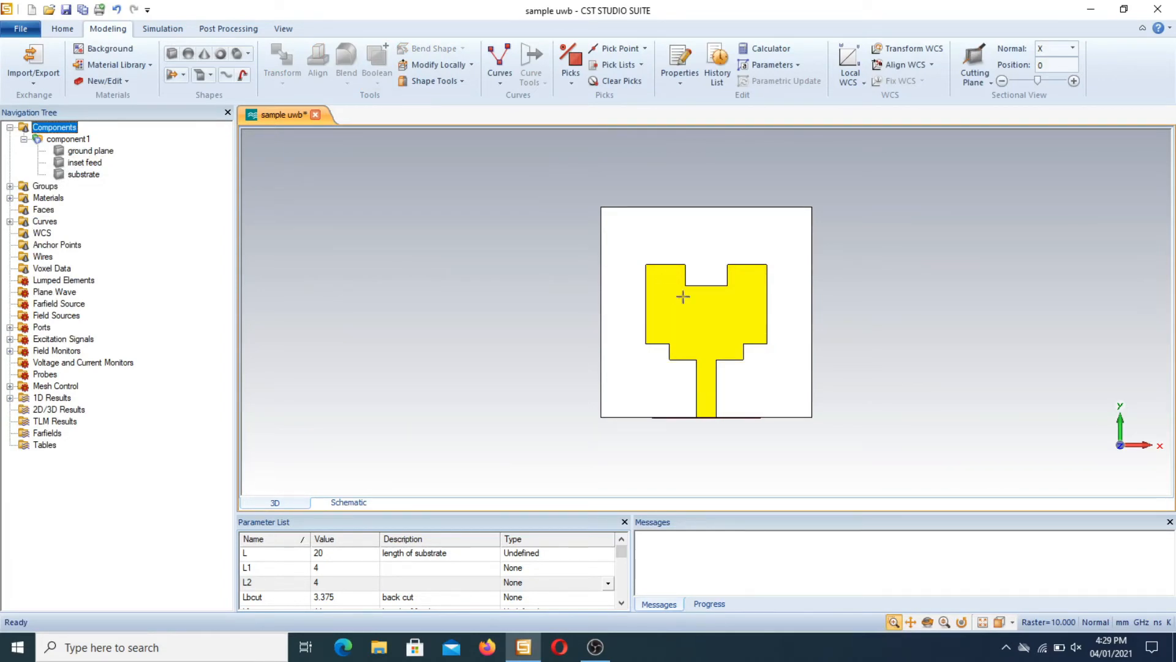
pyautogui.moveTo(695, 262)
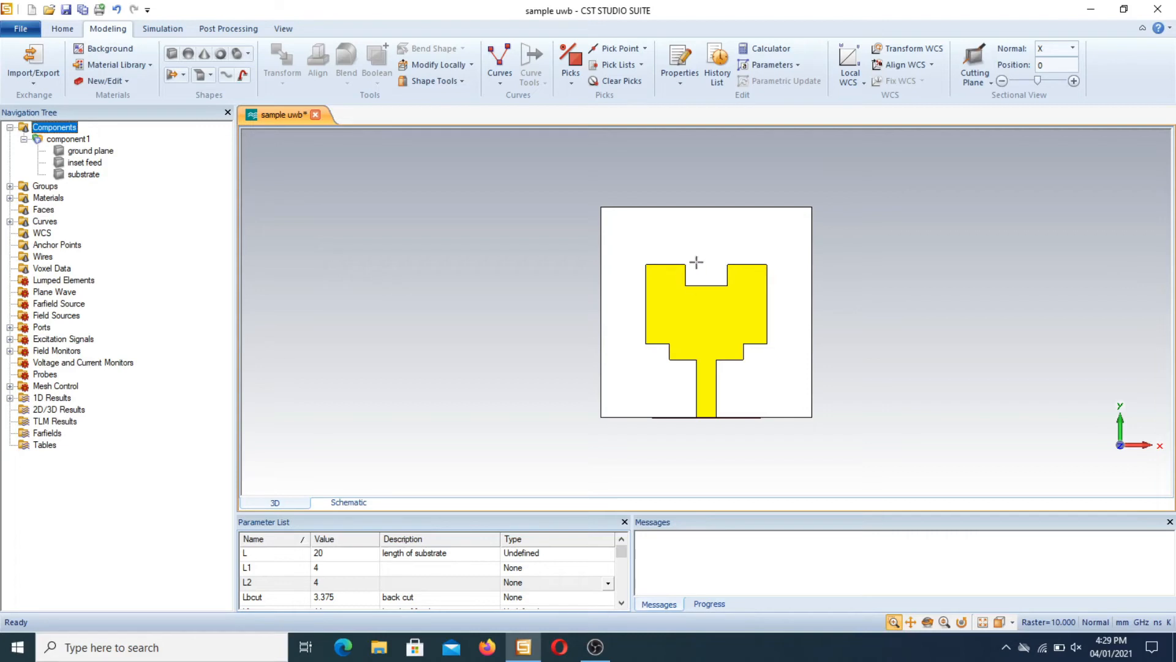
pyautogui.moveTo(664, 264)
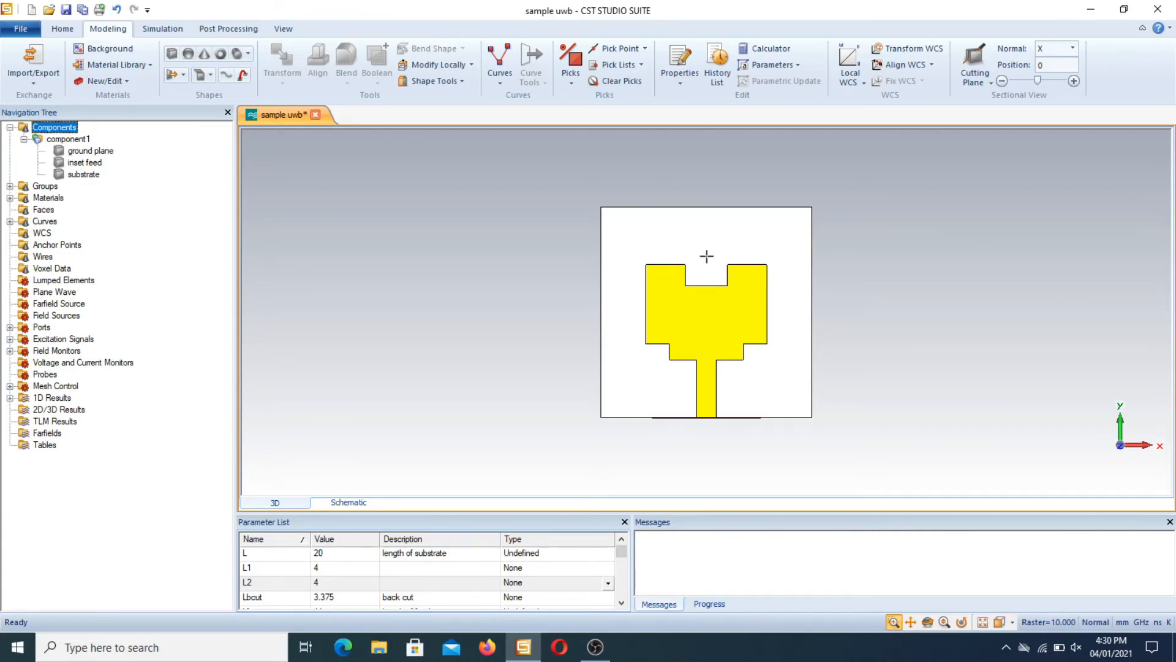
pyautogui.moveTo(718, 321)
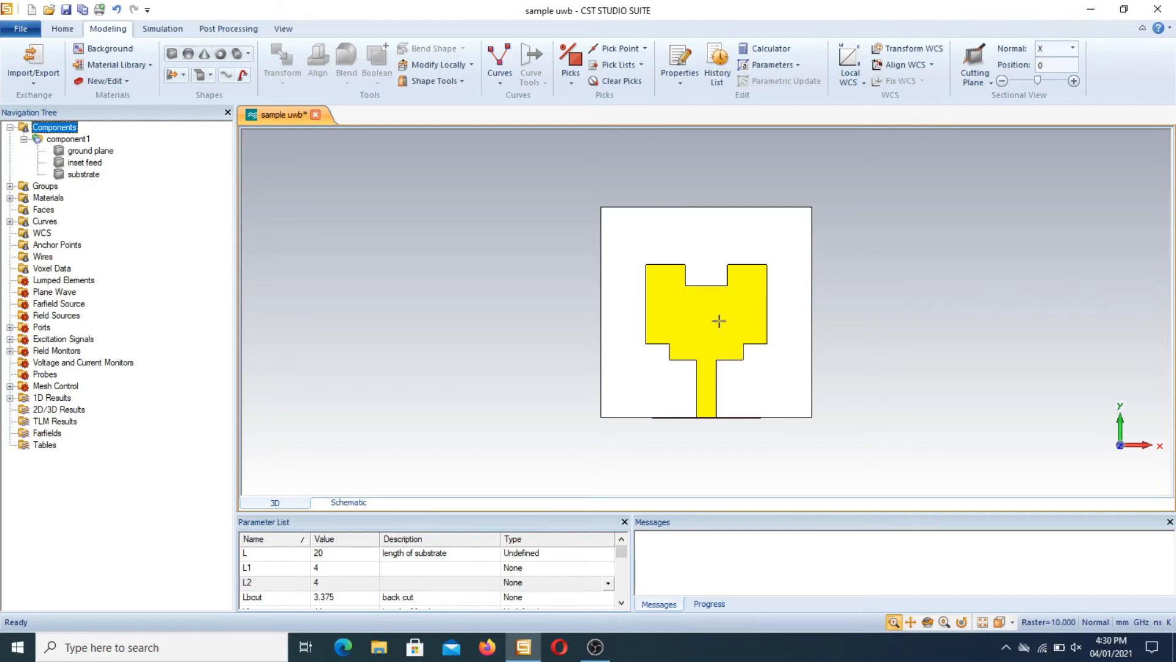
pyautogui.moveTo(273, 586)
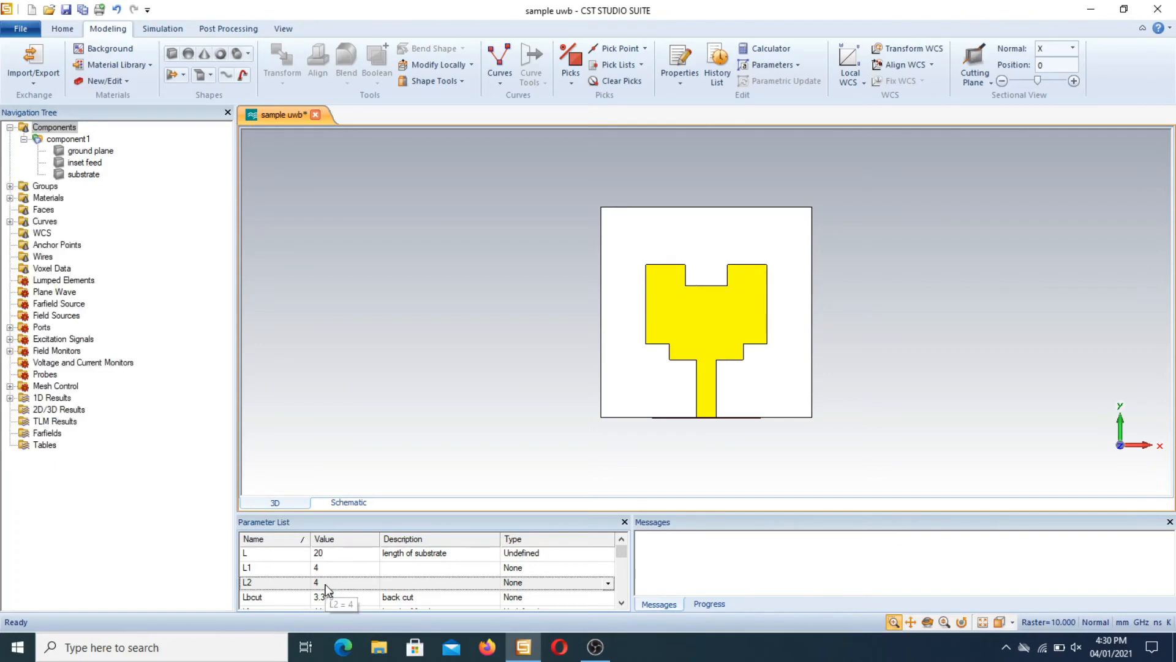
# Set parameter L2 to 7 and run the parametric update to deepen the notch.
pyautogui.doubleClick(343, 582)
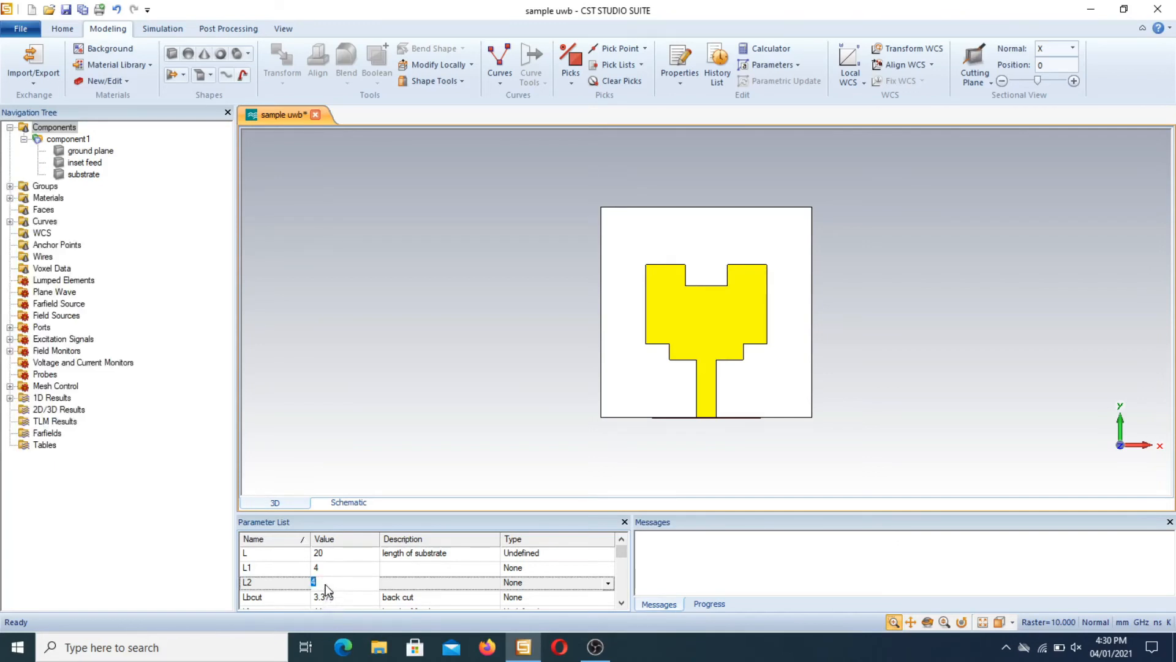
pyautogui.write('7')
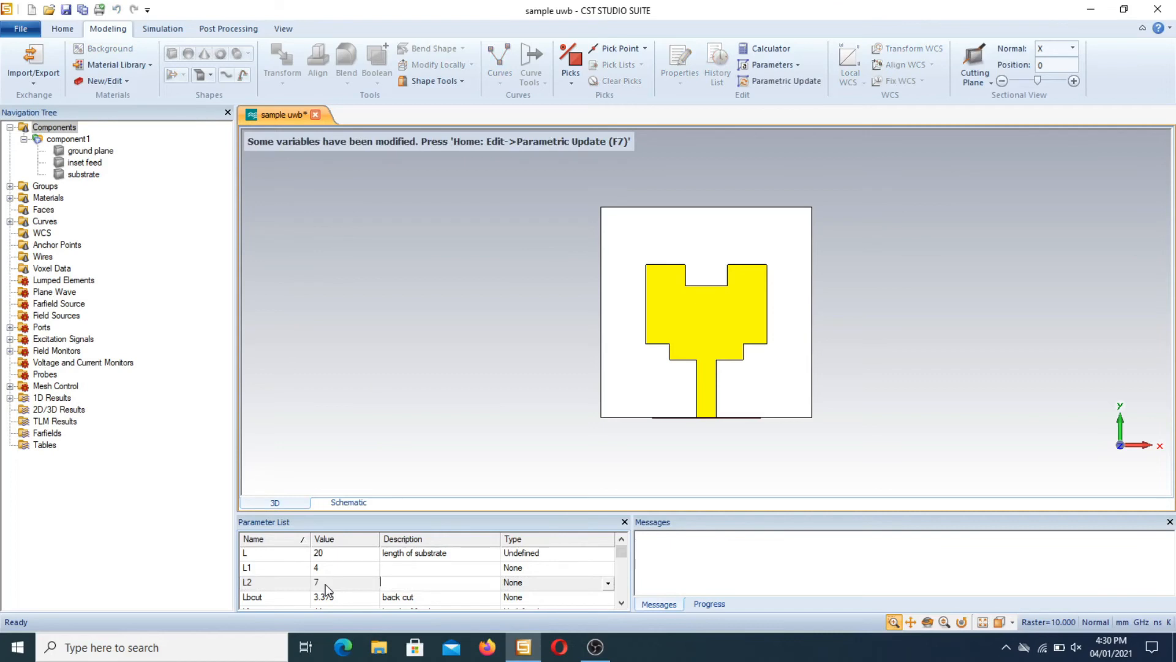
pyautogui.click(785, 81)
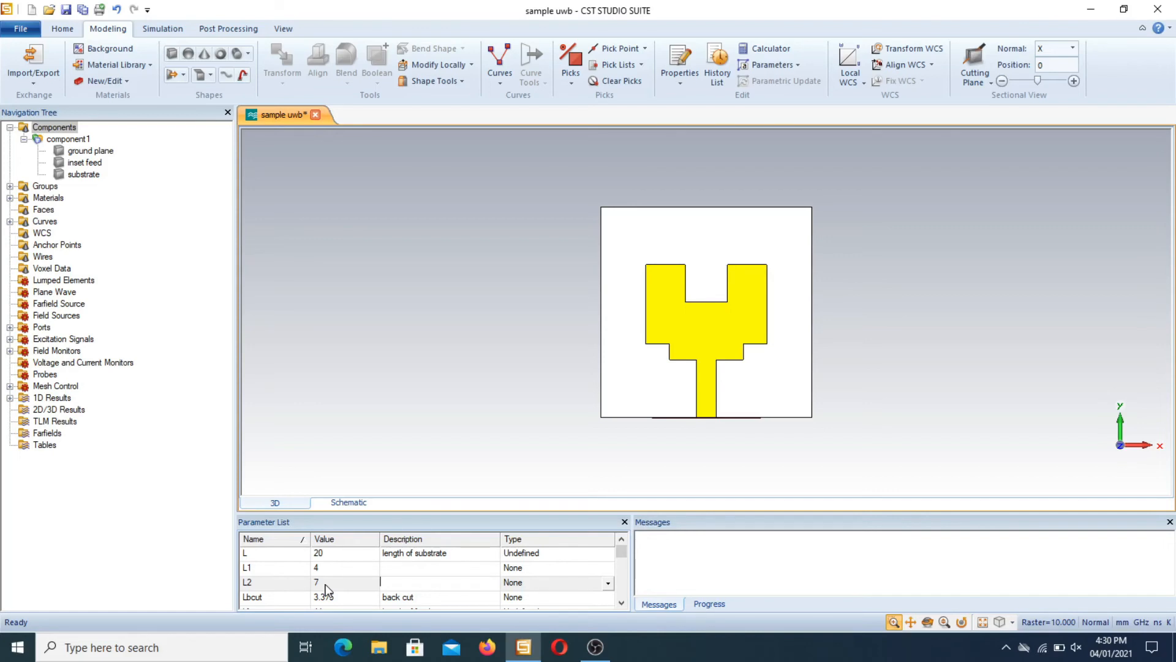
pyautogui.moveTo(640, 347)
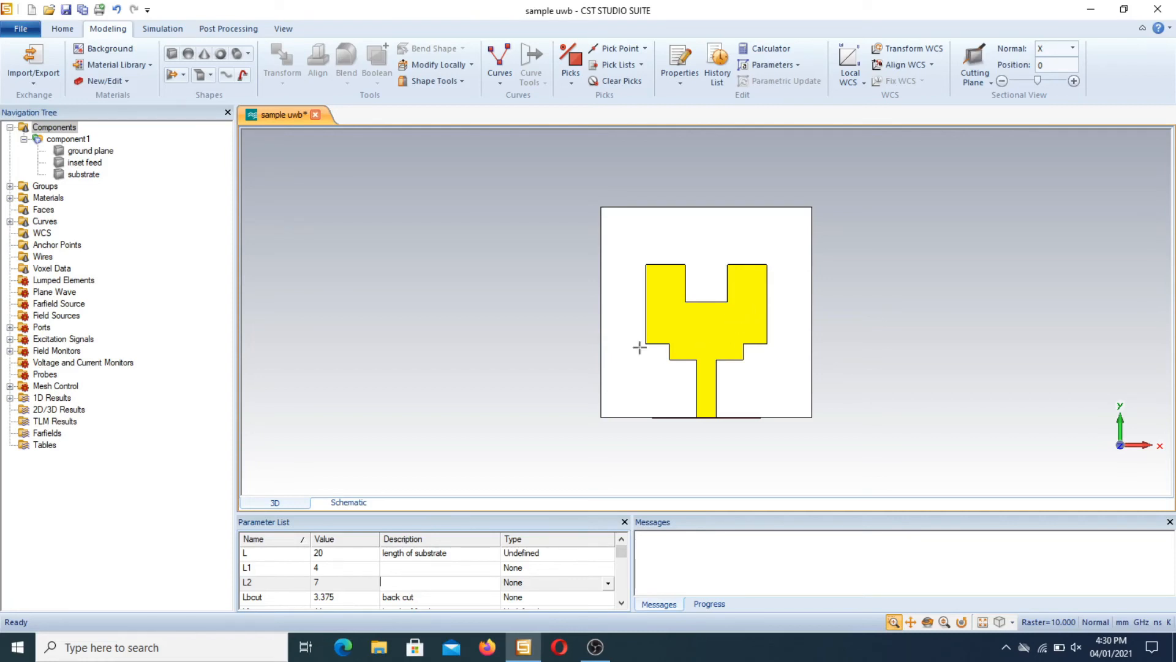
pyautogui.moveTo(710, 308)
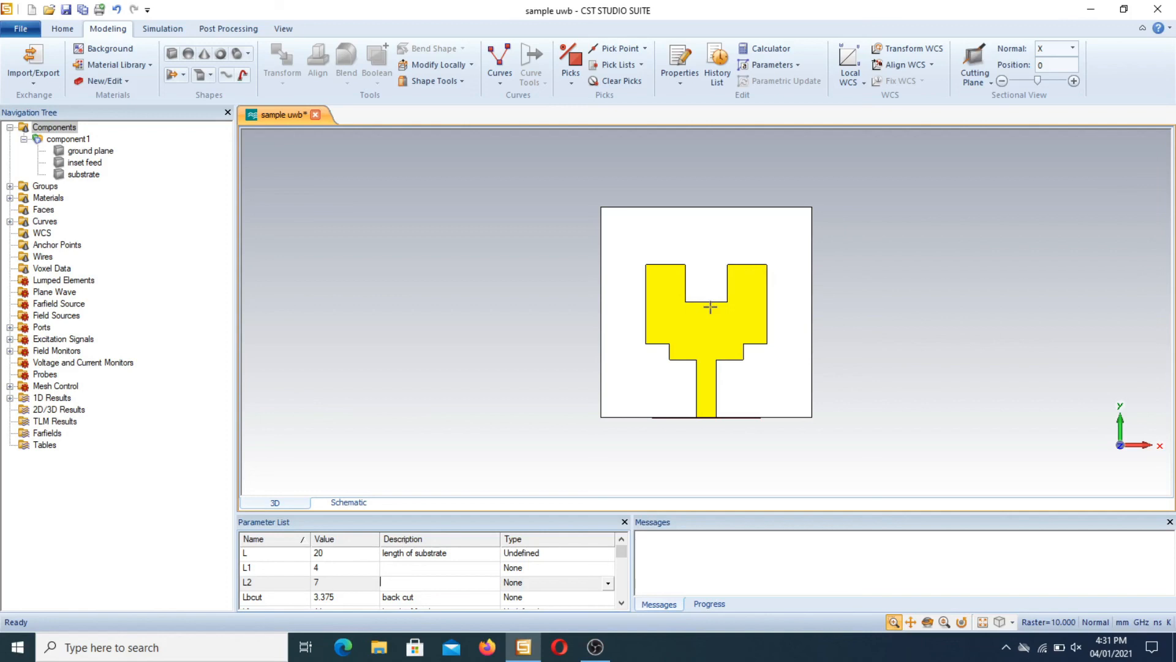
pyautogui.moveTo(695, 296)
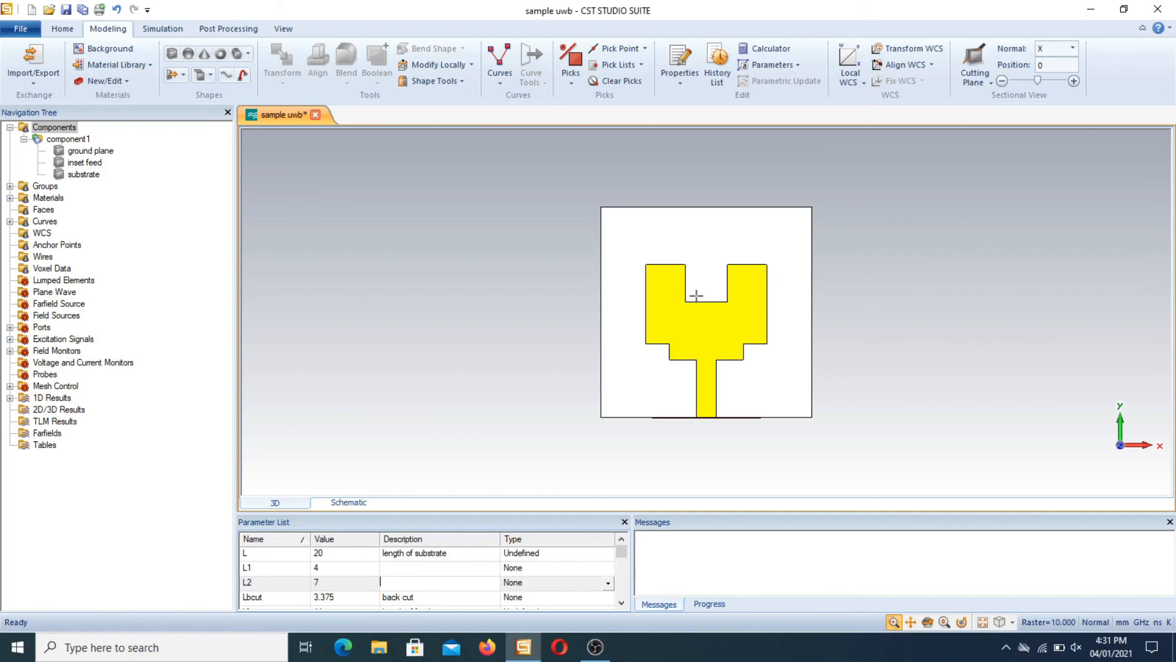